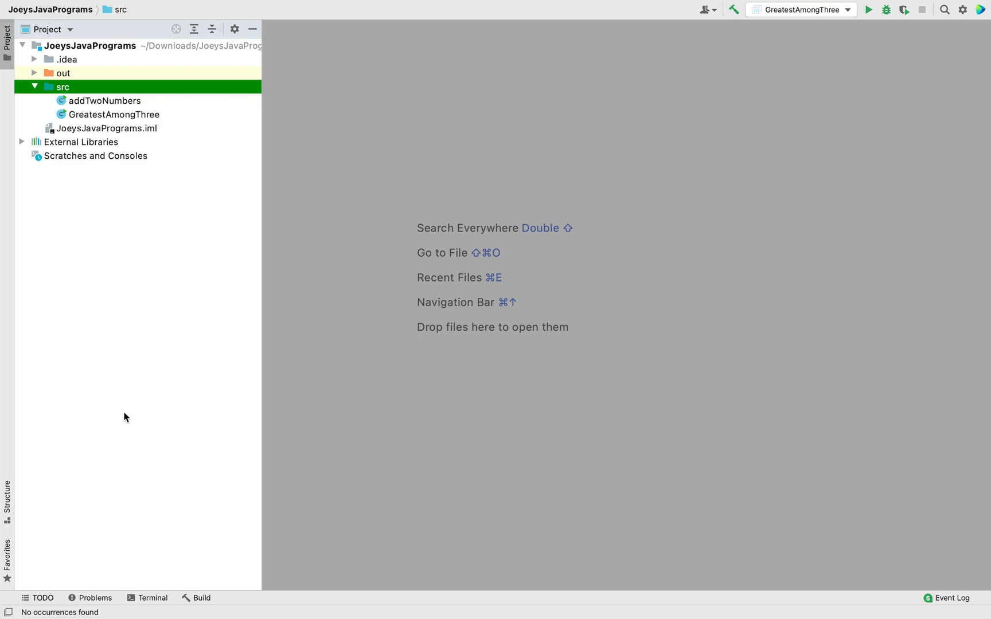
mouse_move(404, 374)
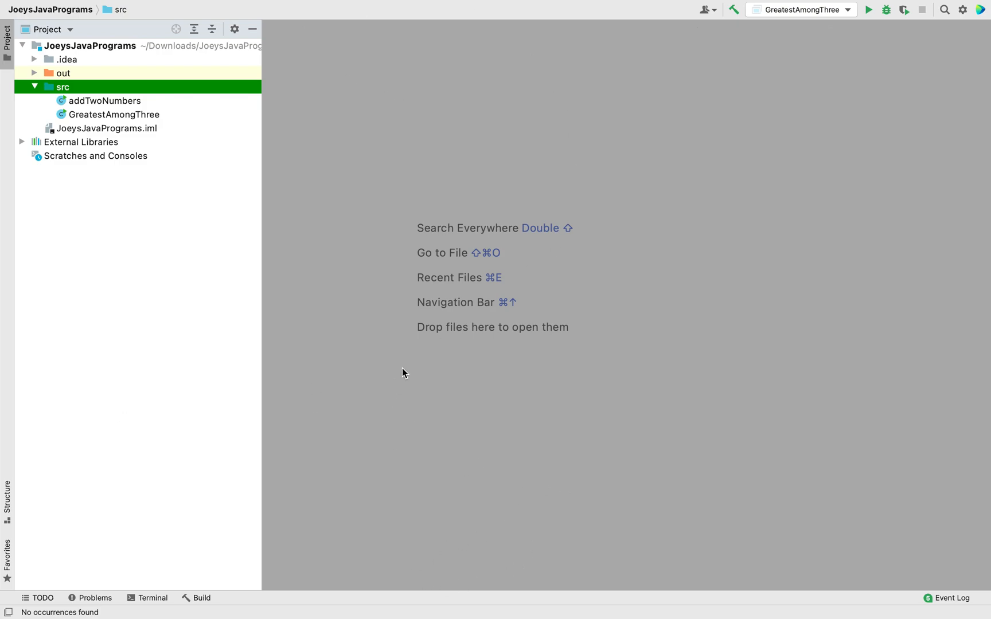
mouse_move(119, 58)
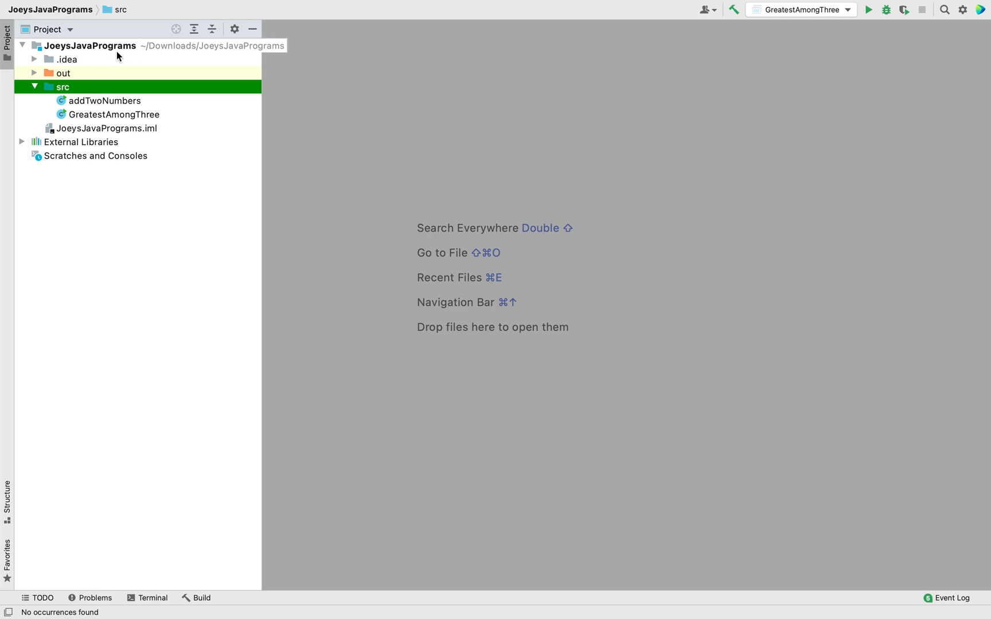
mouse_move(68, 93)
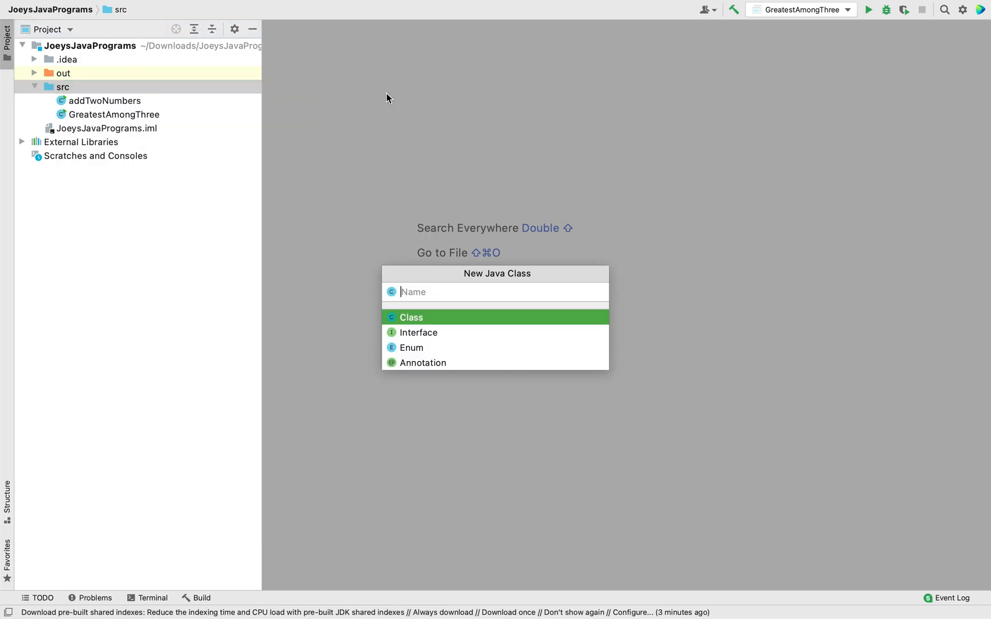
mouse_move(555, 158)
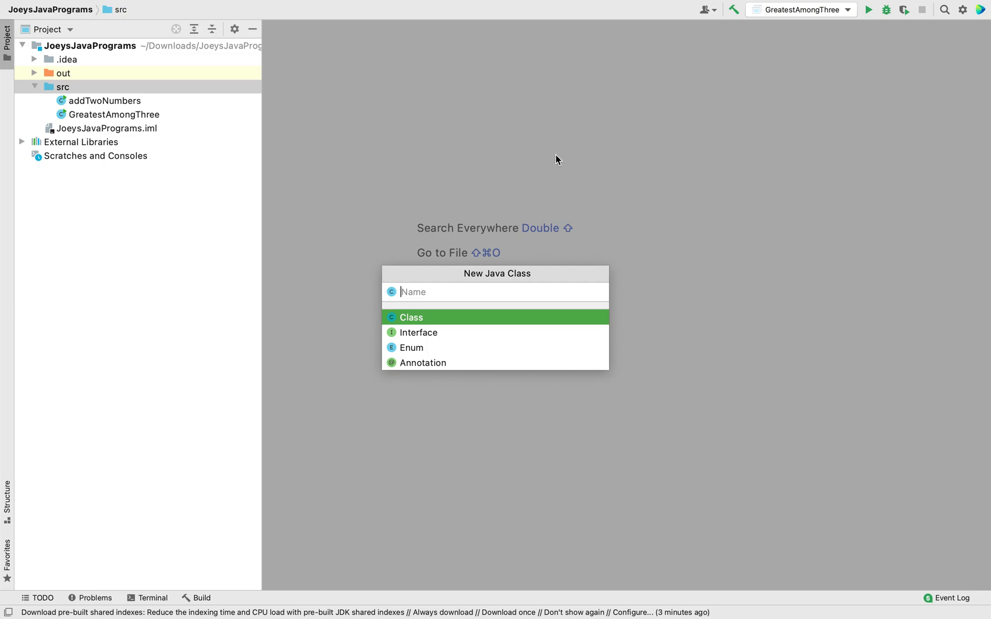
Name the new Java class MultiplicationTable in the src folder.
type("Multiplica")
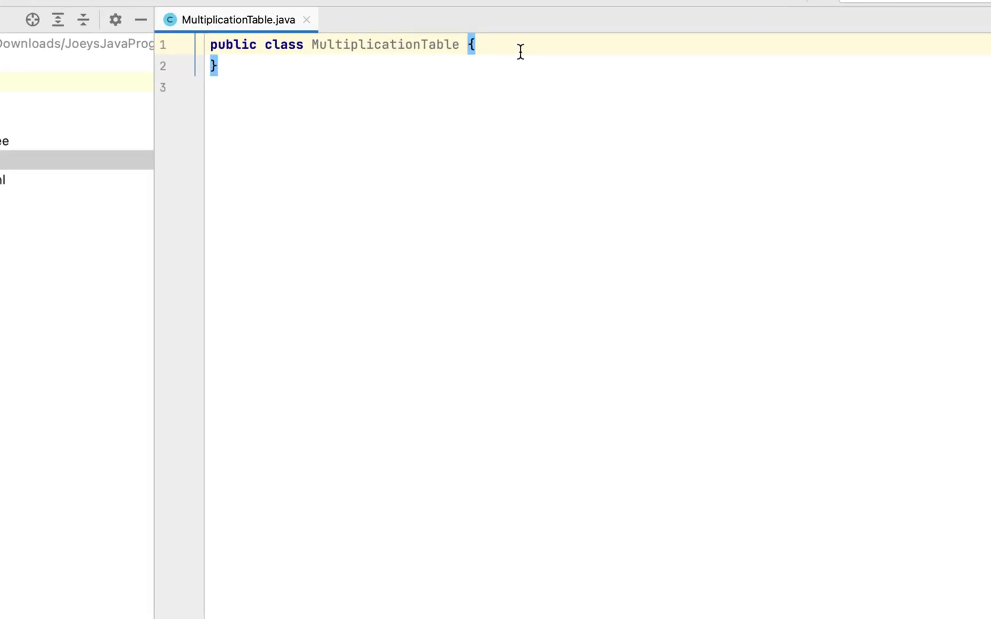
Insert an empty public static void main method using the psvm template.
key("Return")
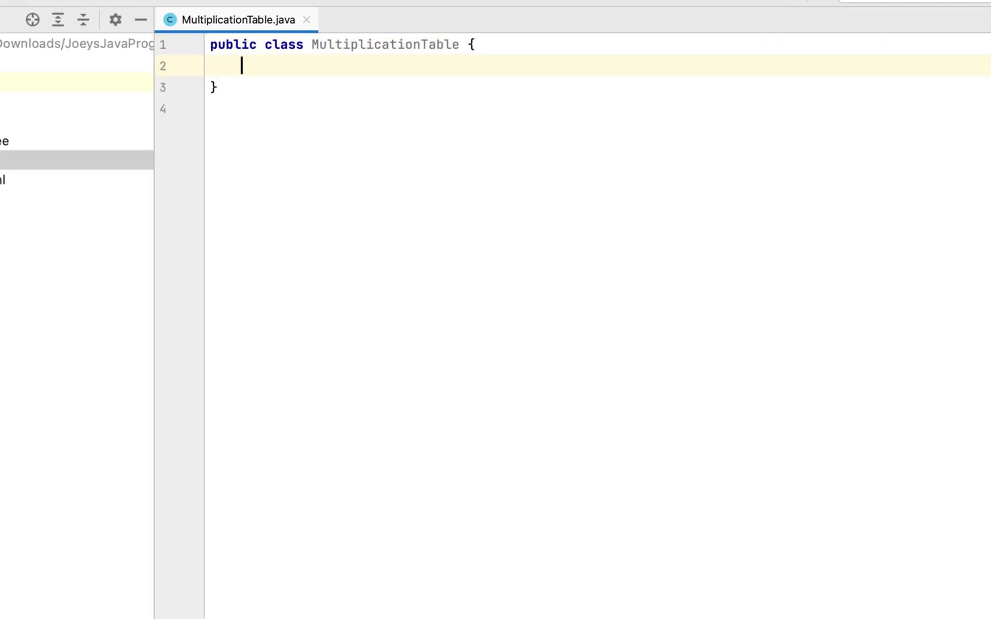
type("psvm")
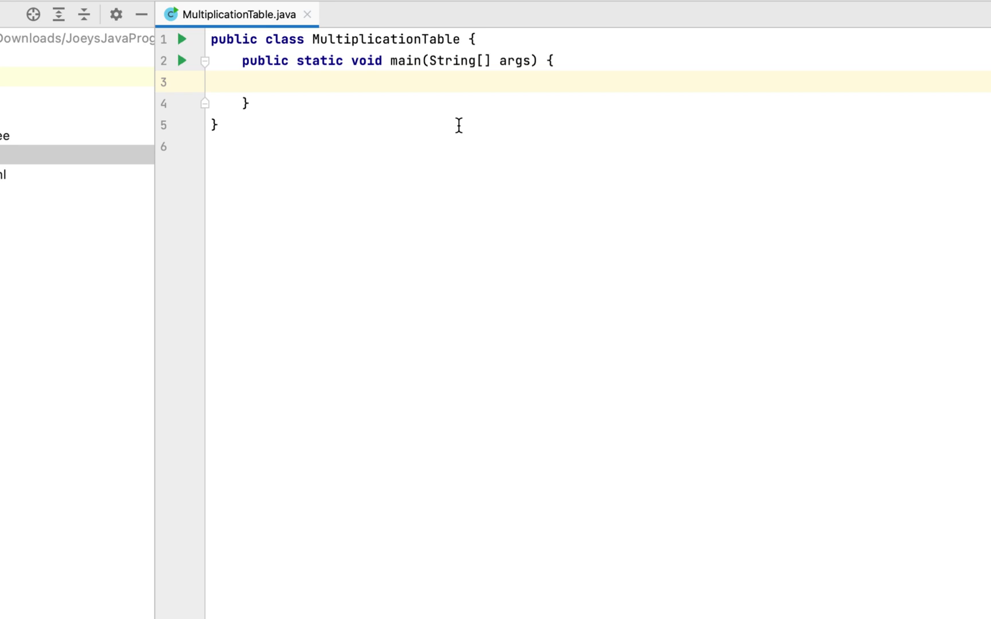
Declare int n; and add System.out.println("Enter the number "); inside main.
left_click(272, 81)
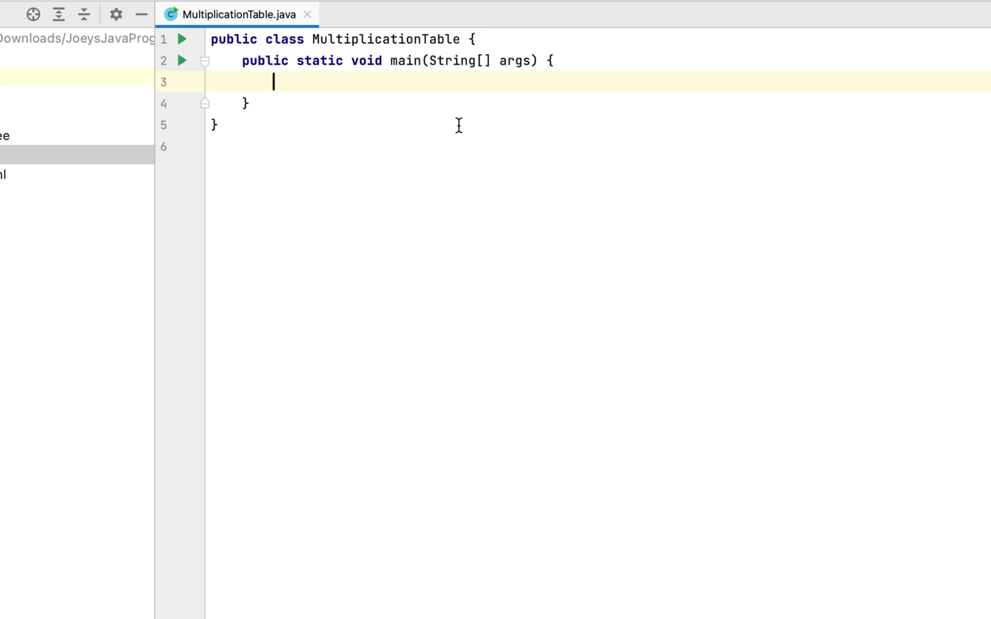
type("int")
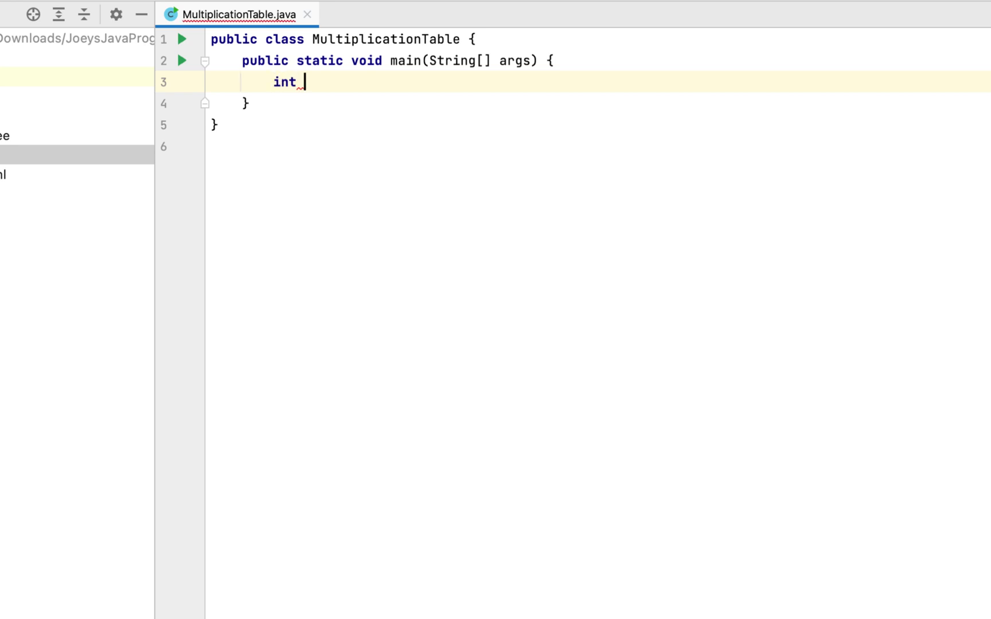
type("n;")
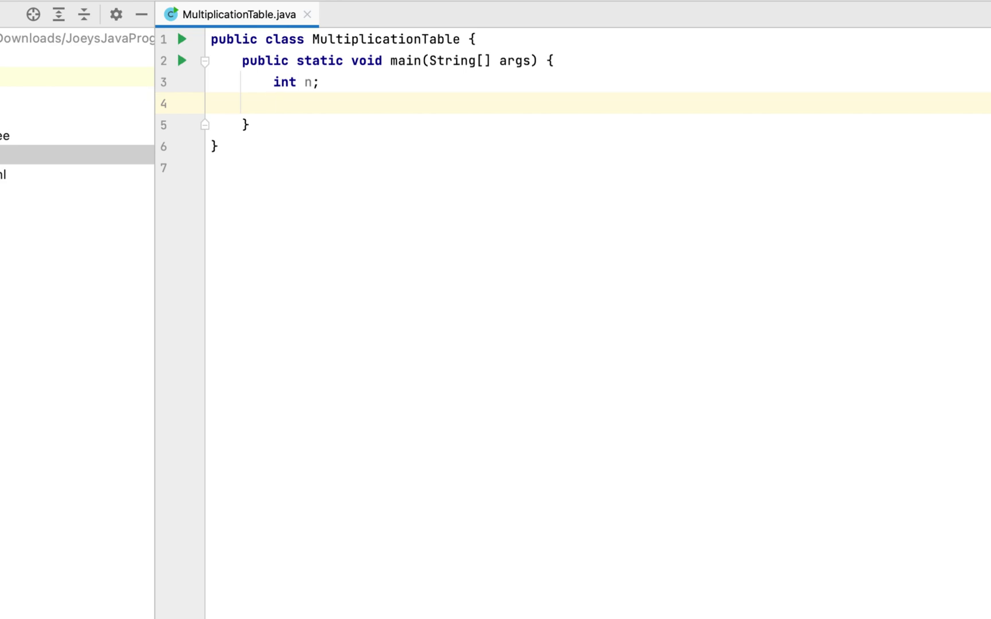
type("Syste")
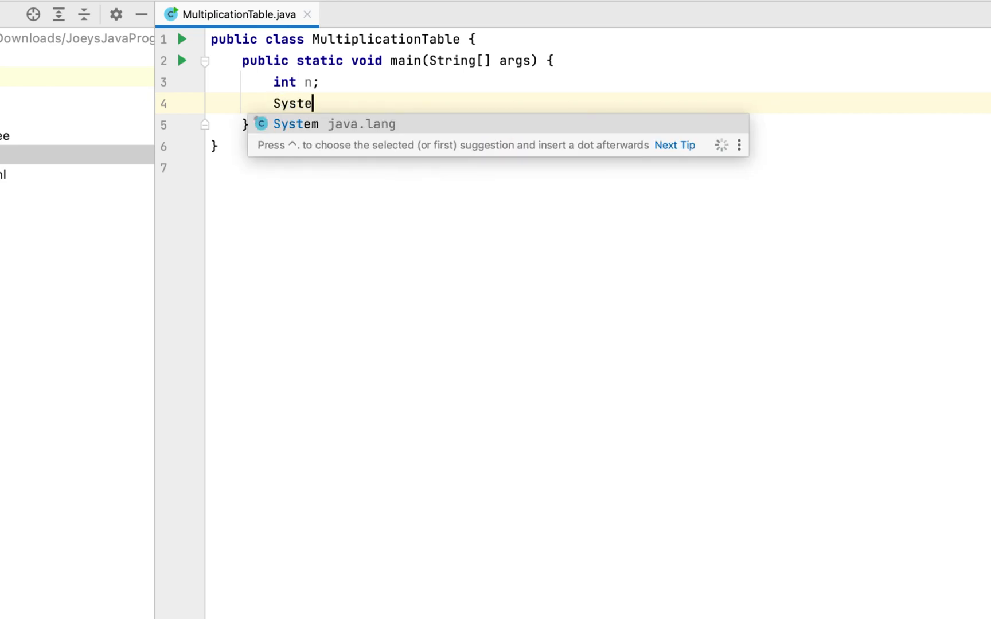
type(".out.println(\"\");")
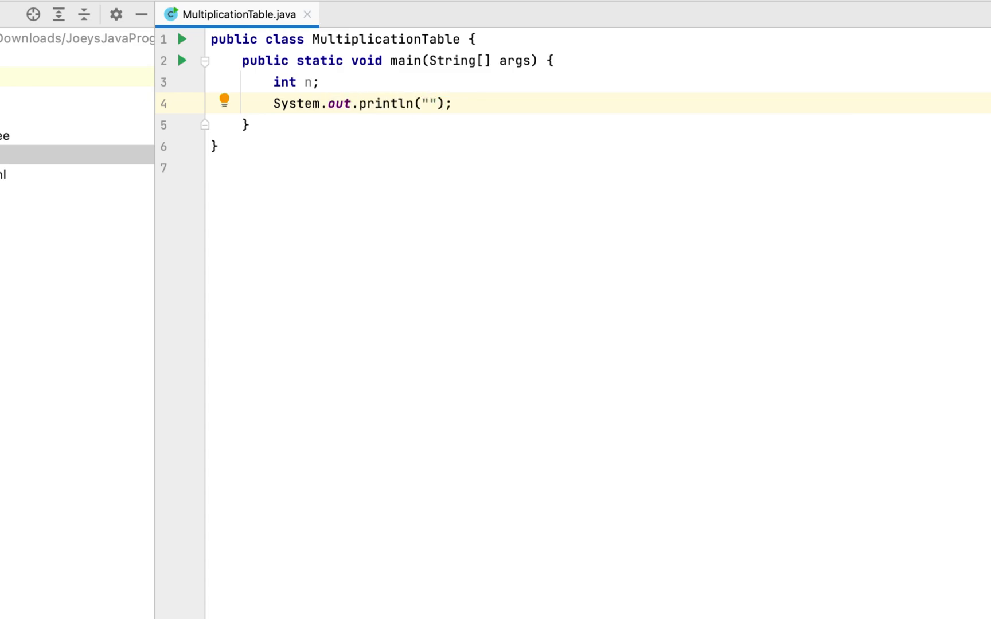
type("Emter the")
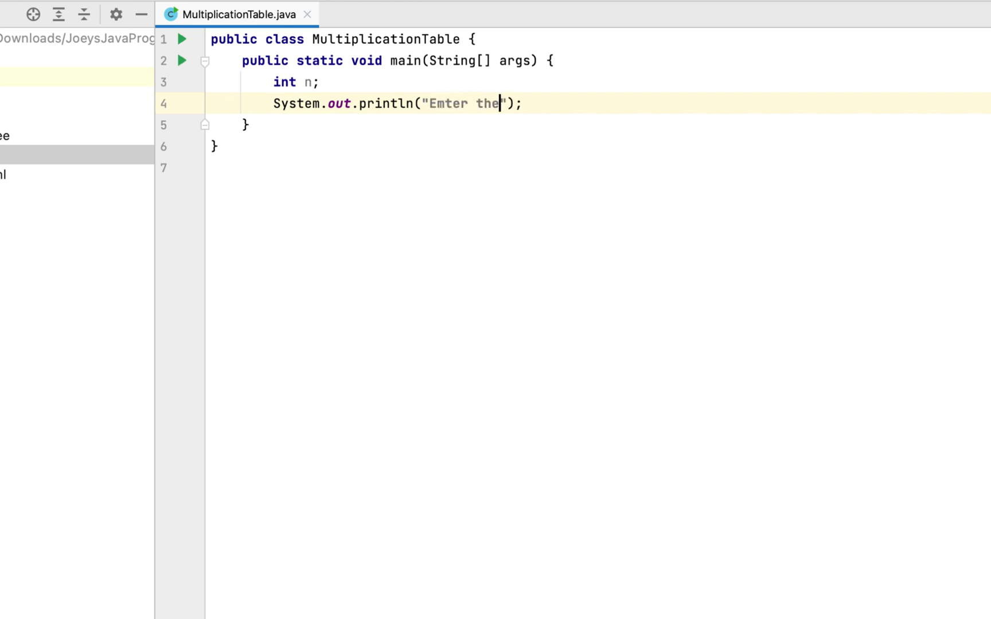
type("number")
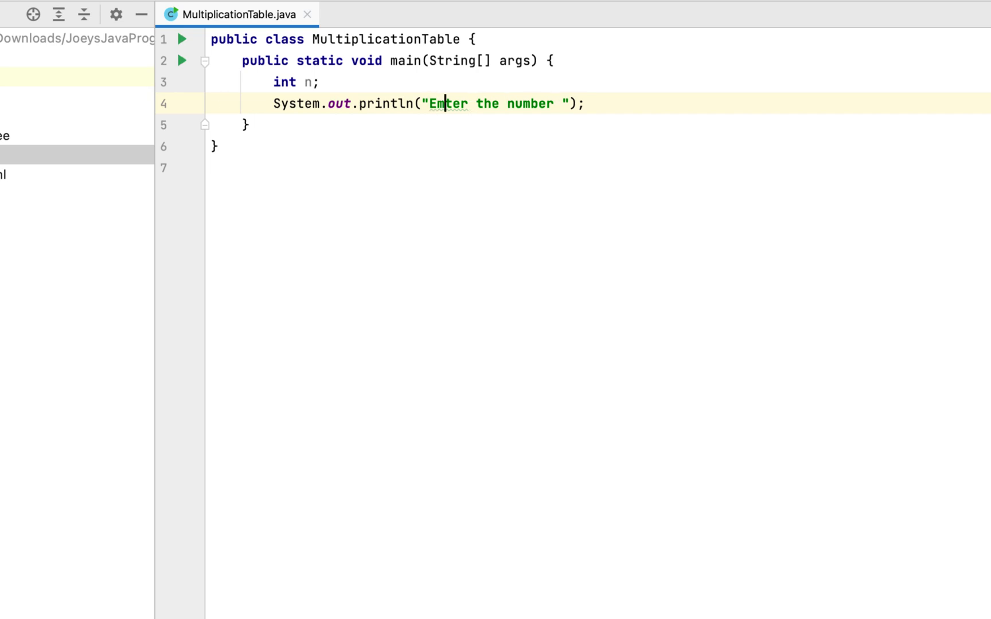
key("Return")
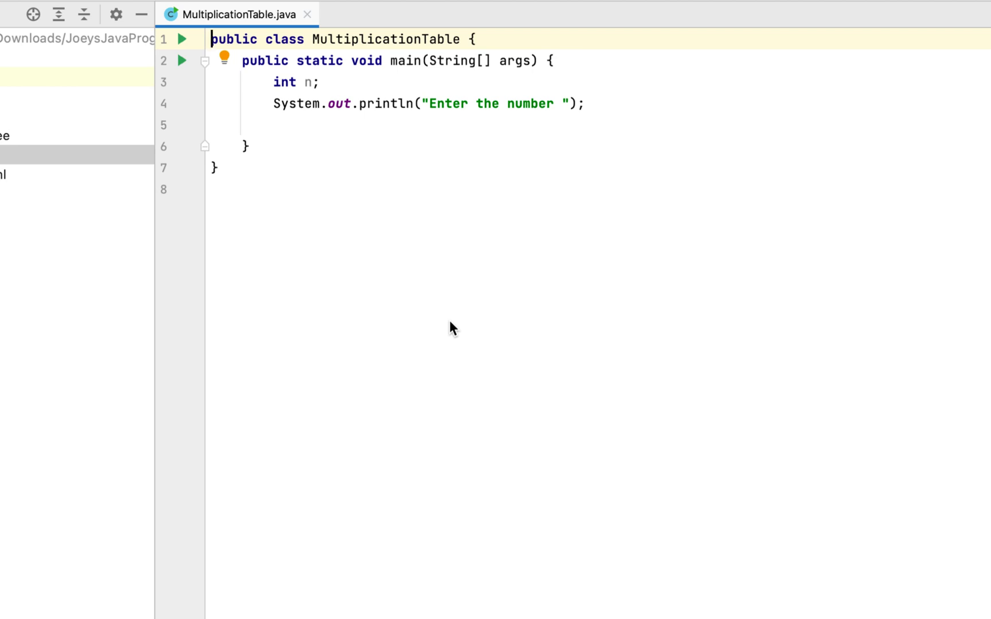
Add import java.util.Scanner; at the top of the file.
type("import")
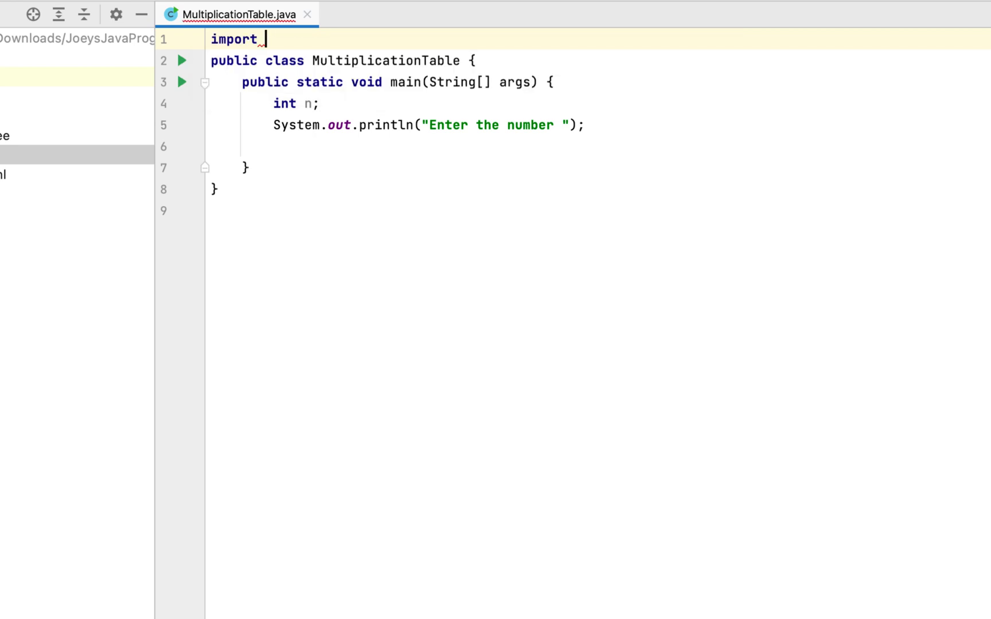
type("java.")
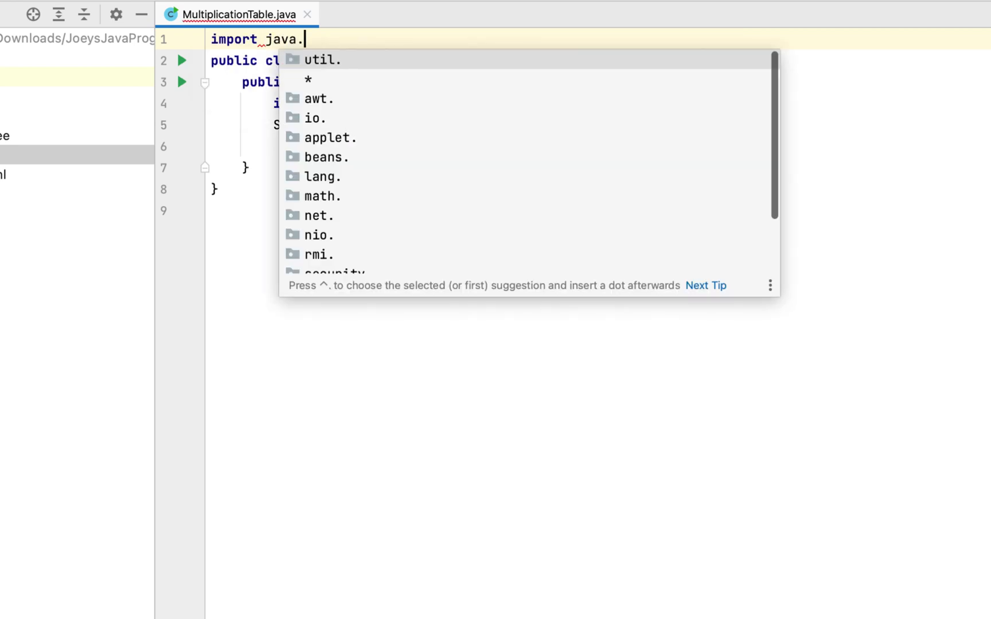
type("util.Scanner;")
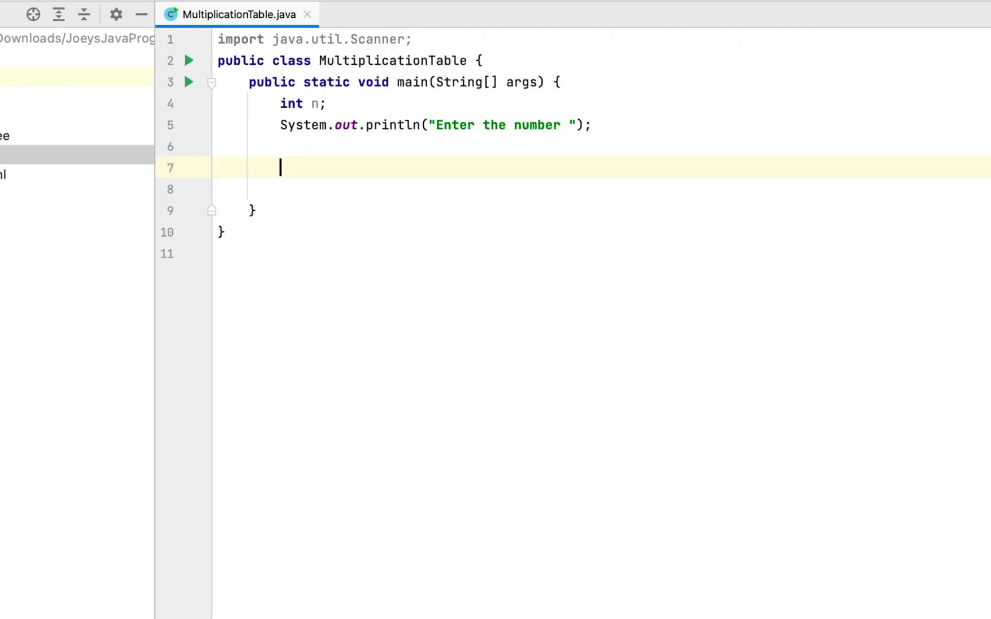
Create Scanner sc = new Scanner(System.in); and assign n = sc.nextInt();.
type("Scanner s")
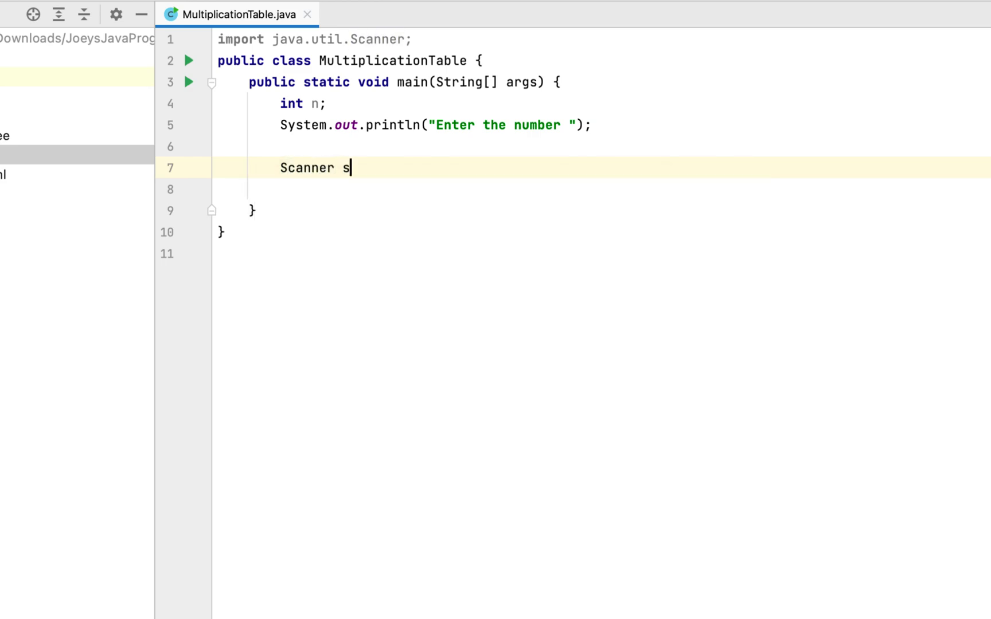
type("c = new")
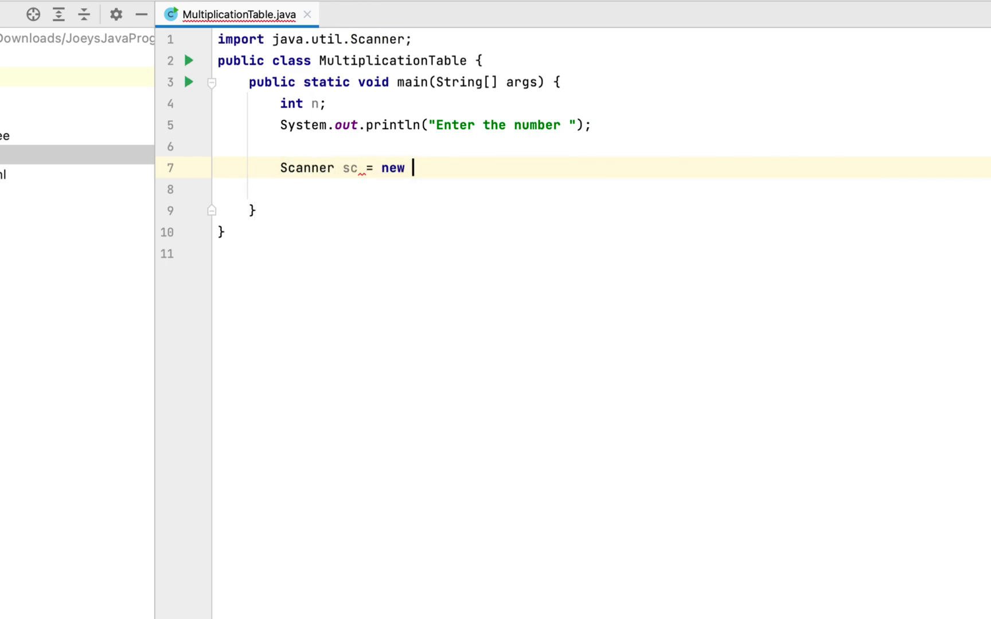
type("Scanner()")
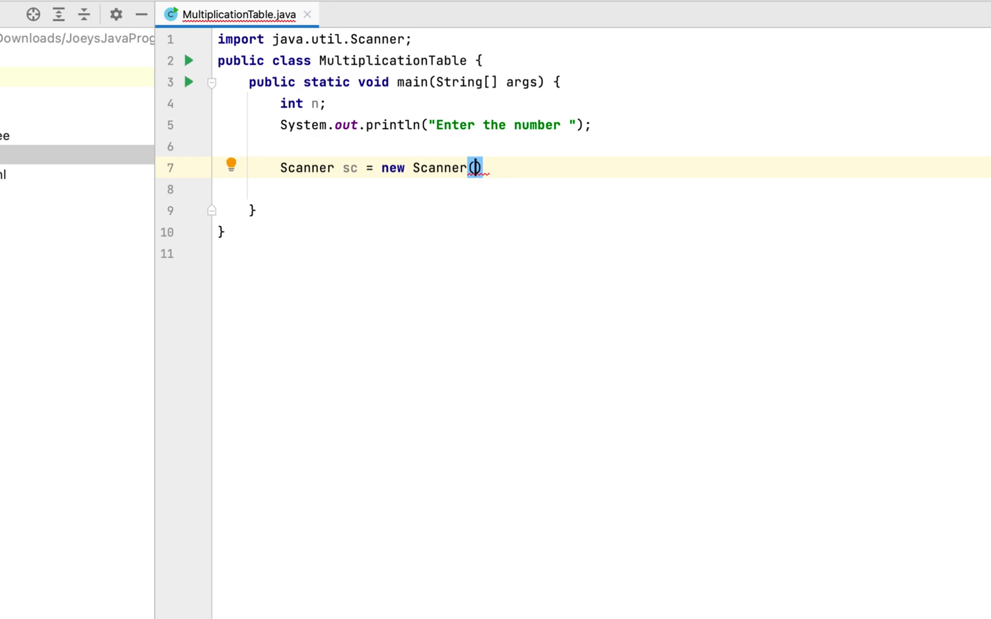
type("System")
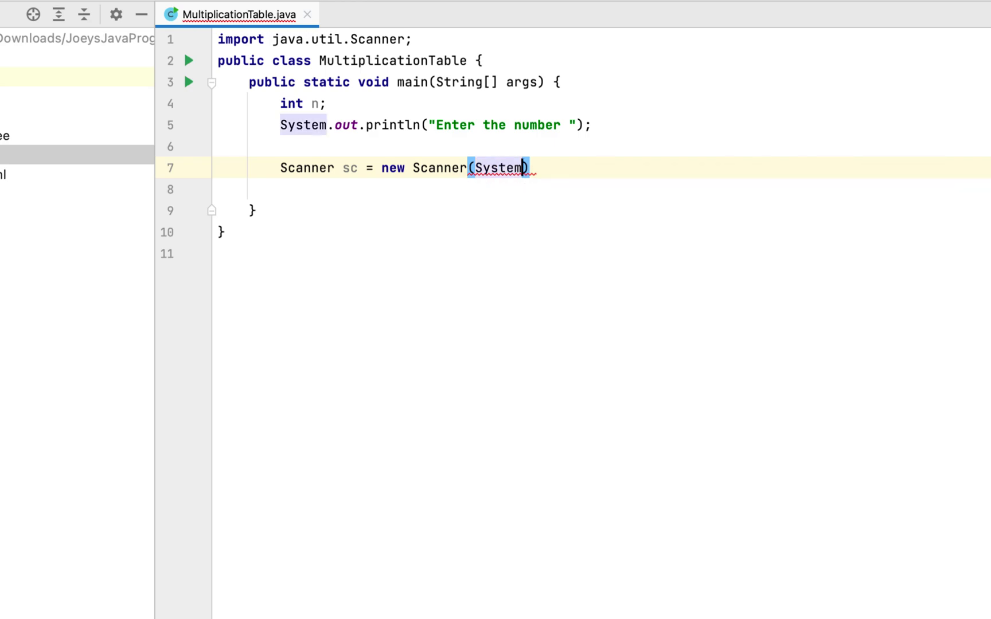
type(".in")
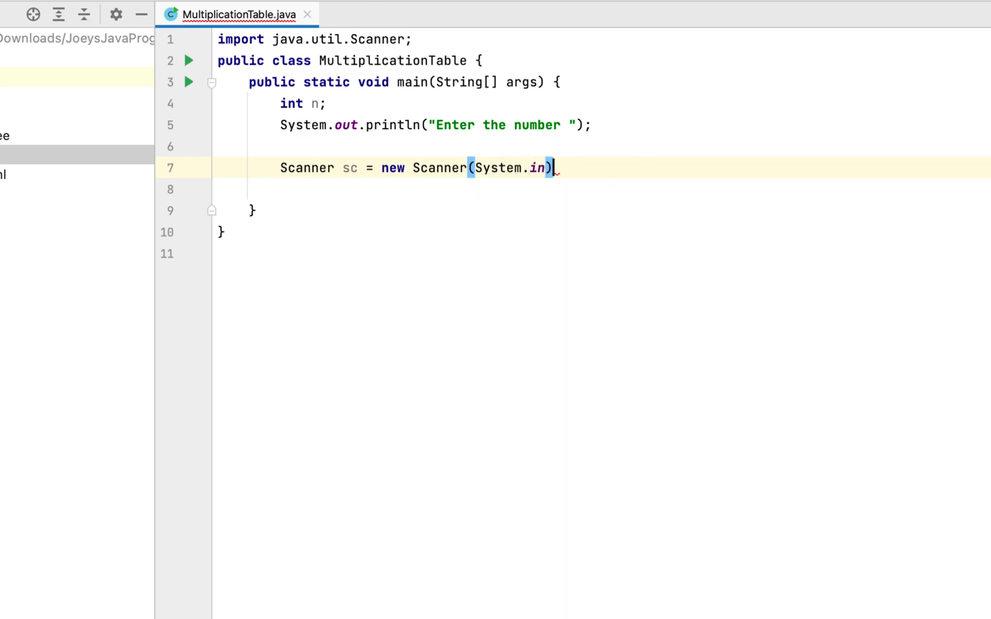
type(";")
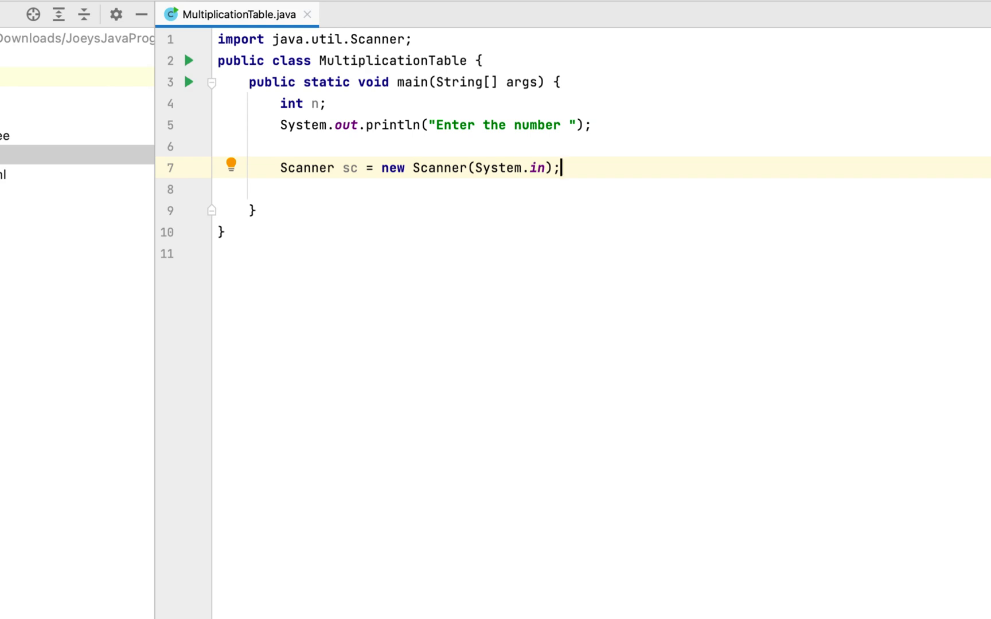
key("Return")
type("n =")
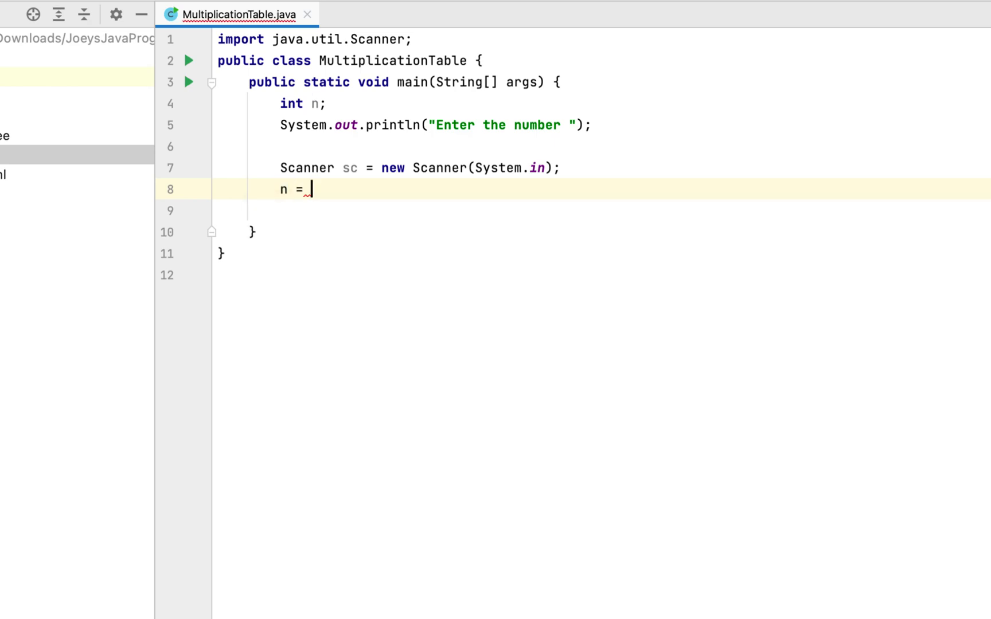
type("sc.nextInt();")
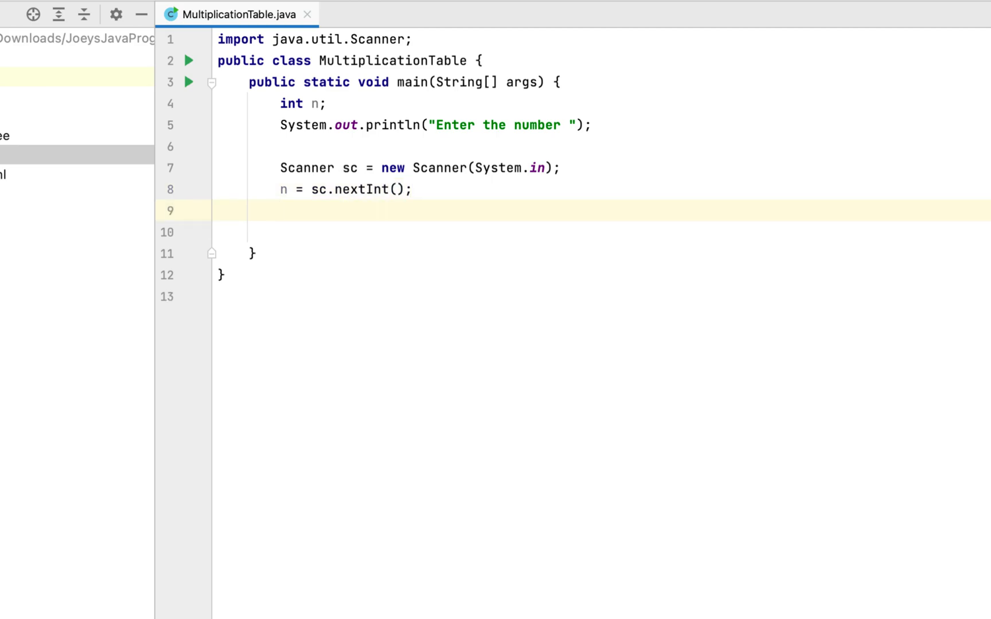
mouse_move(281, 184)
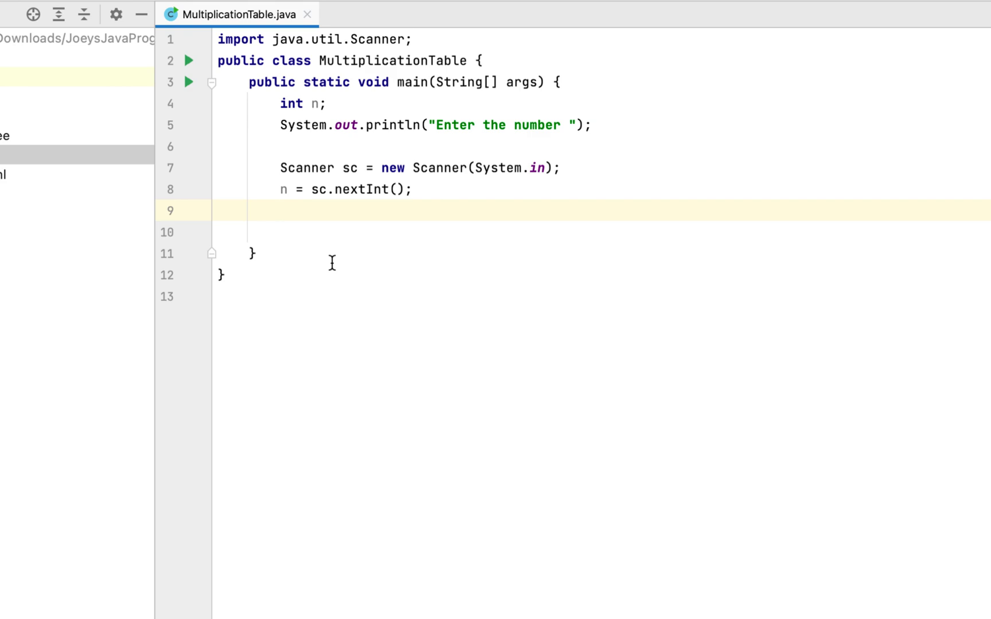
Write for(int i=1;i<=10;i++) with a braced body after reading n.
left_click(280, 210)
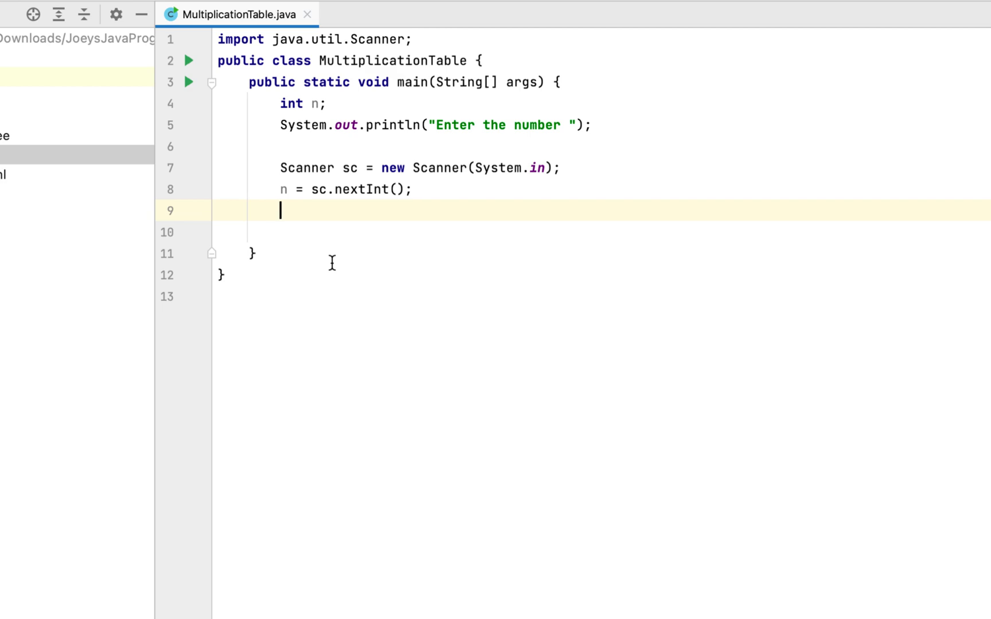
type("for(int i")
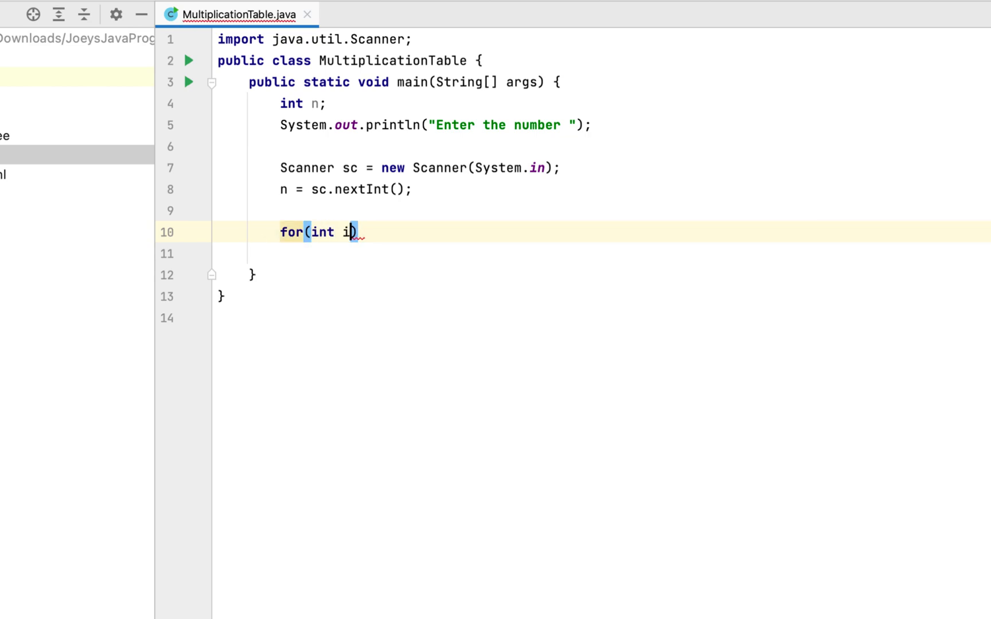
type("=1;i")
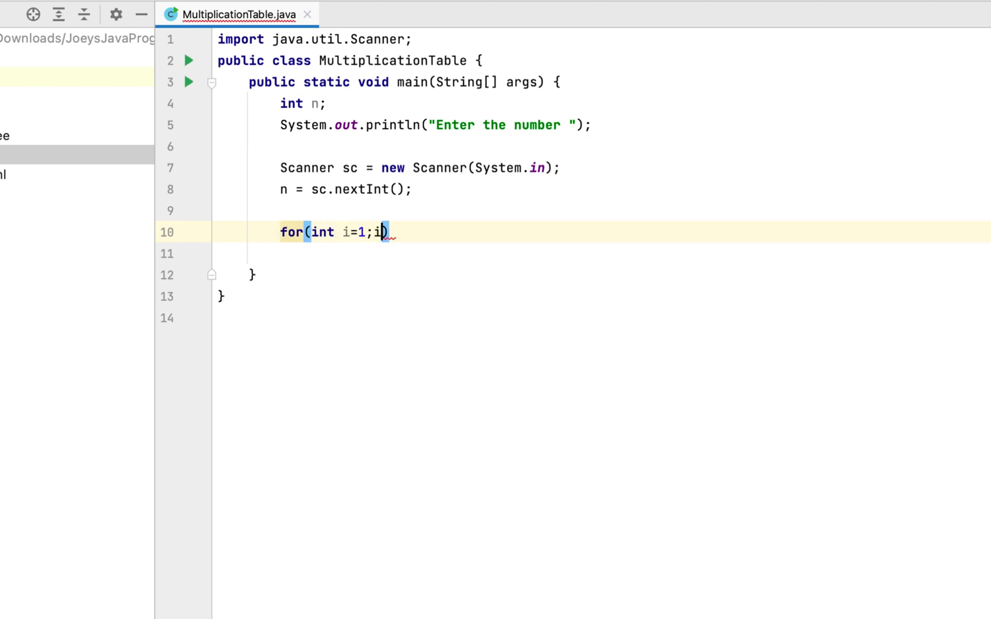
type("<=10")
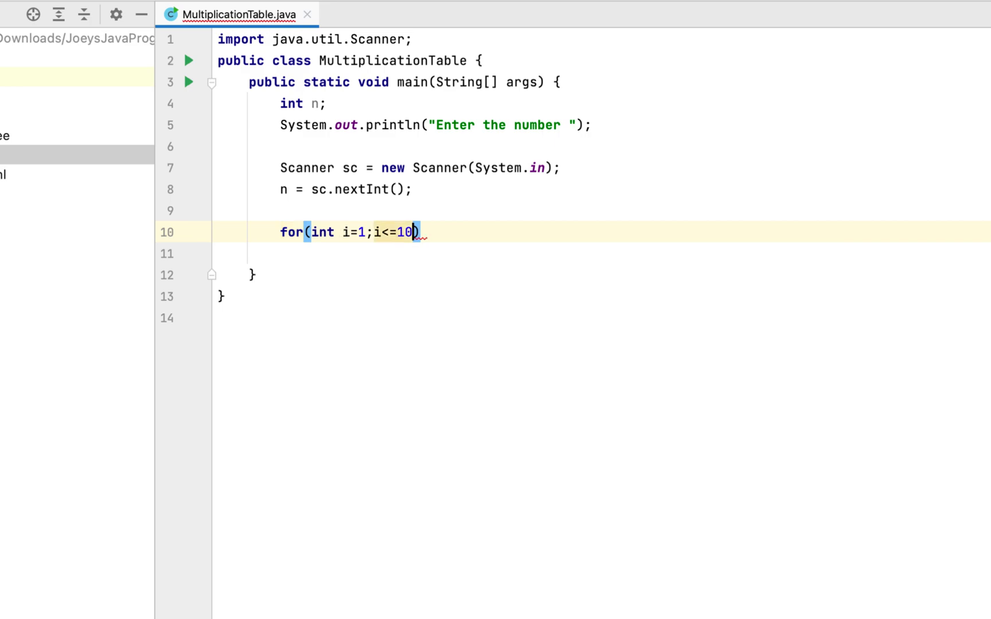
type(";i++)")
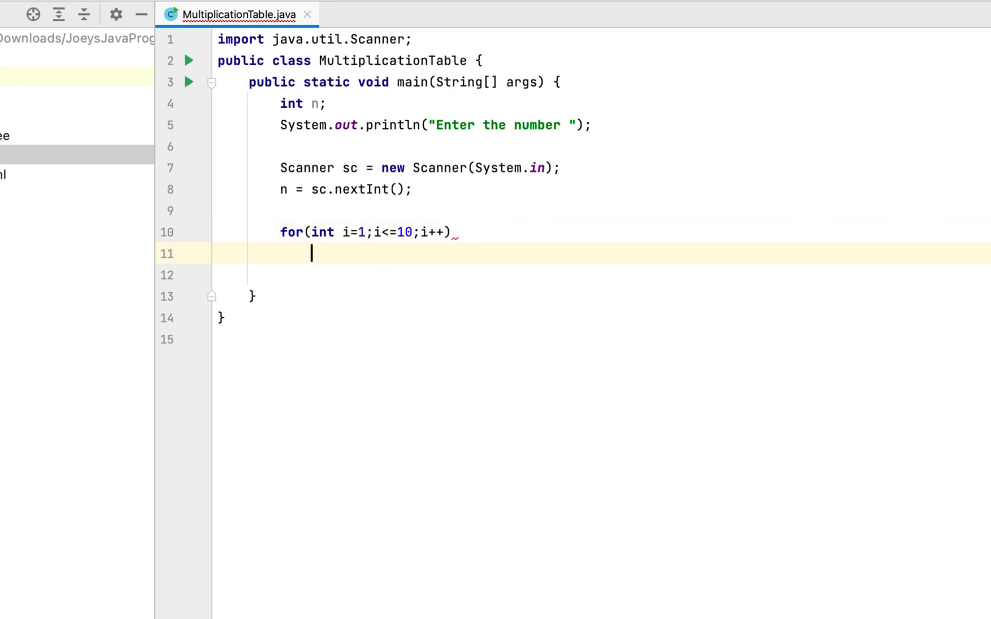
type("{")
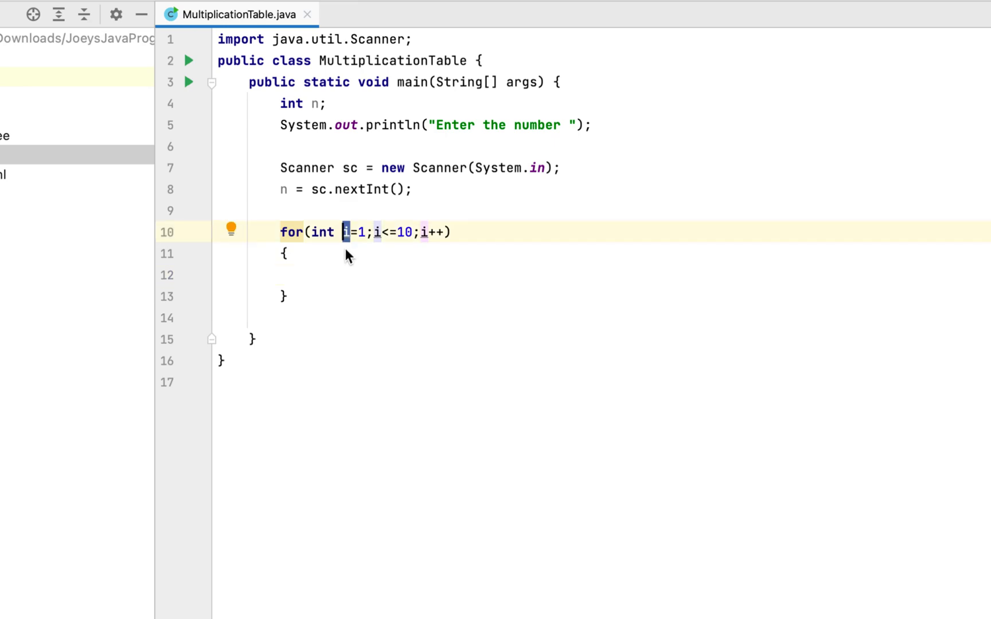
mouse_move(351, 251)
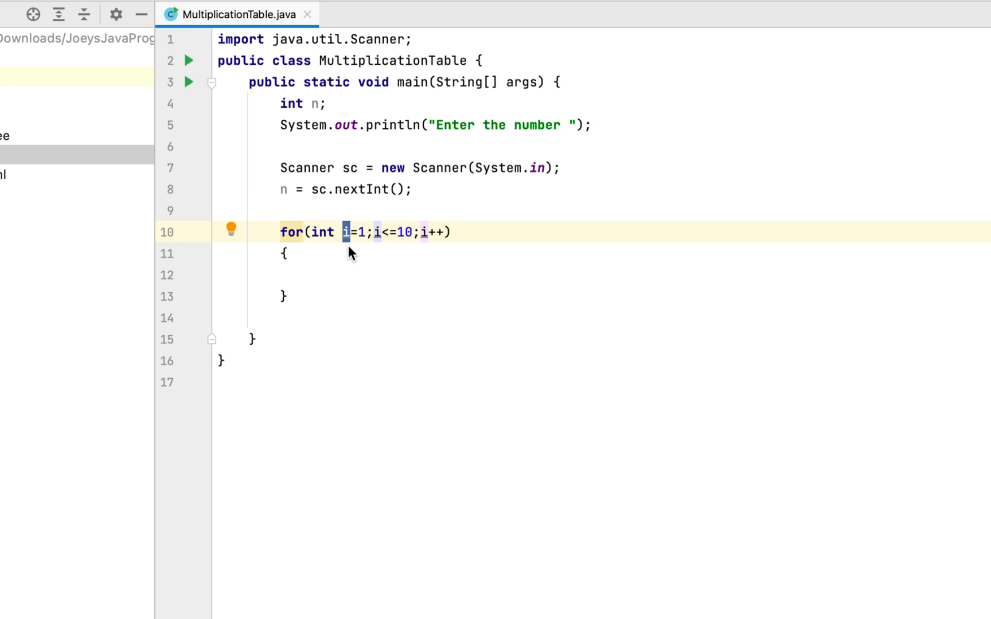
mouse_move(352, 263)
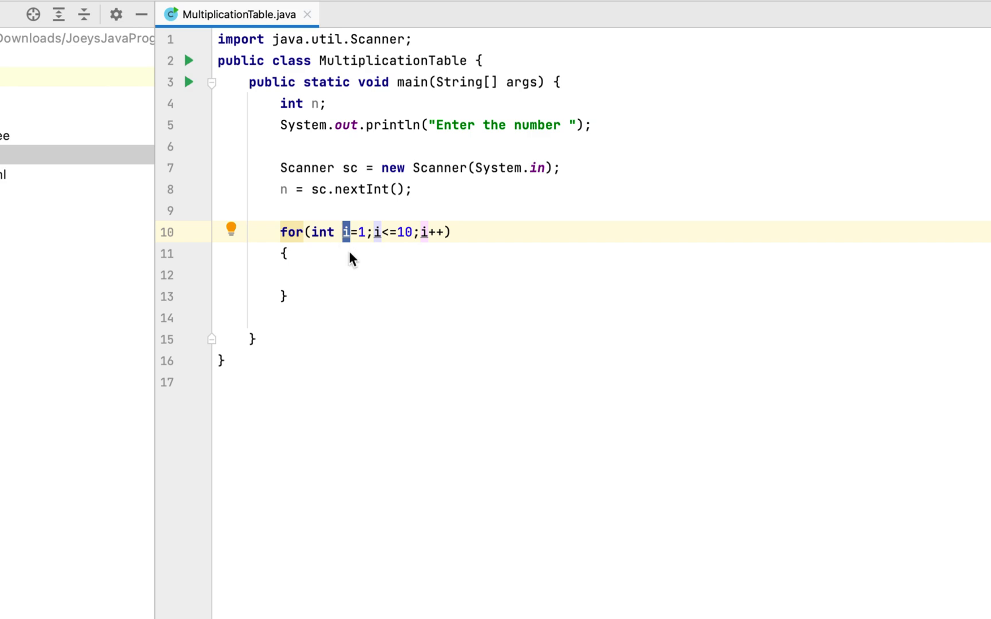
mouse_move(342, 265)
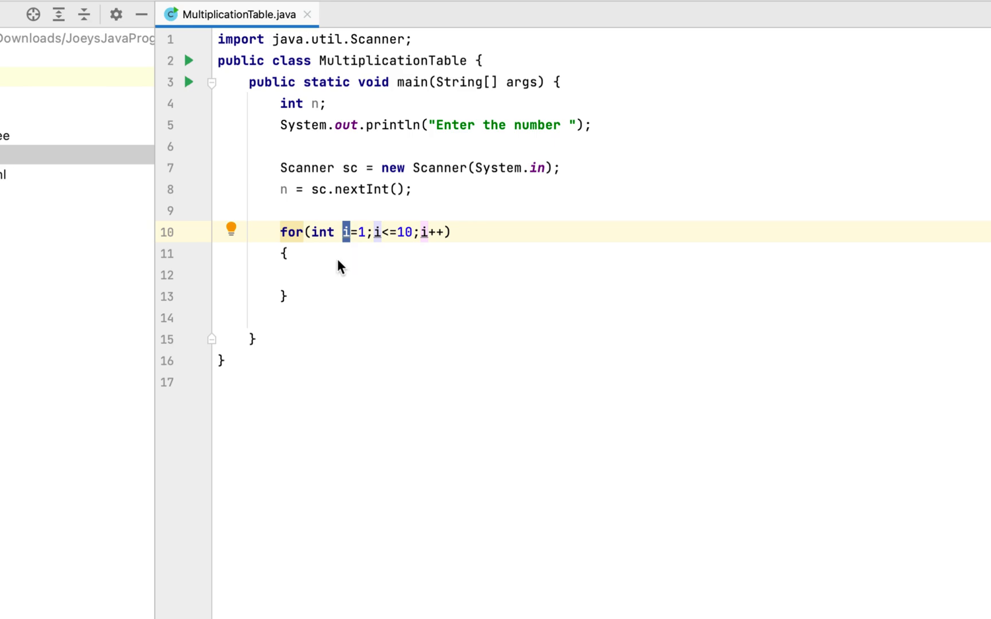
Inside the loop, print n + " * " + i + " = " + n*i with println.
type("Syst")
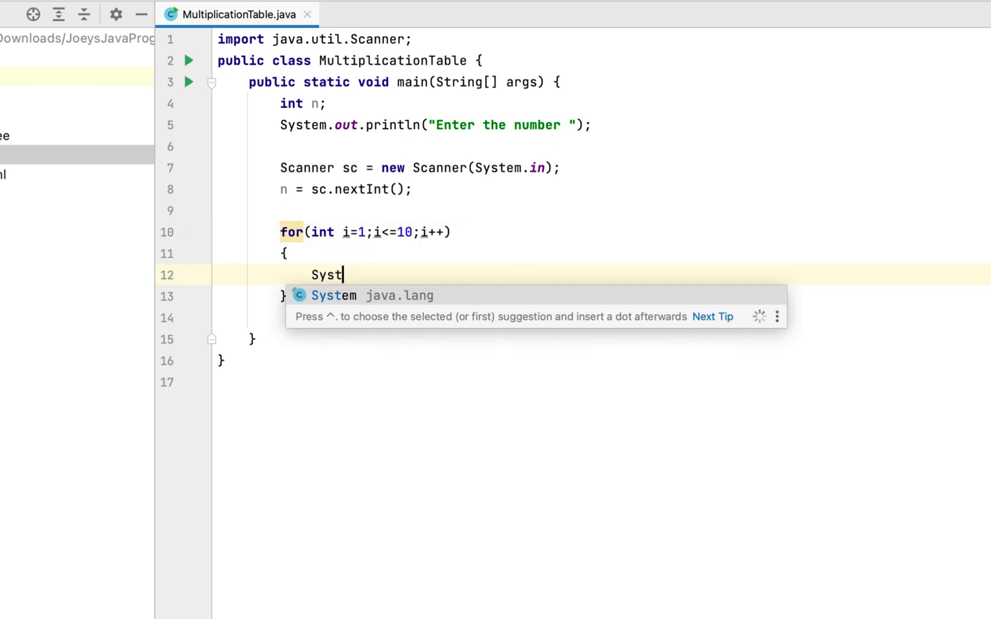
type("em.out.println();")
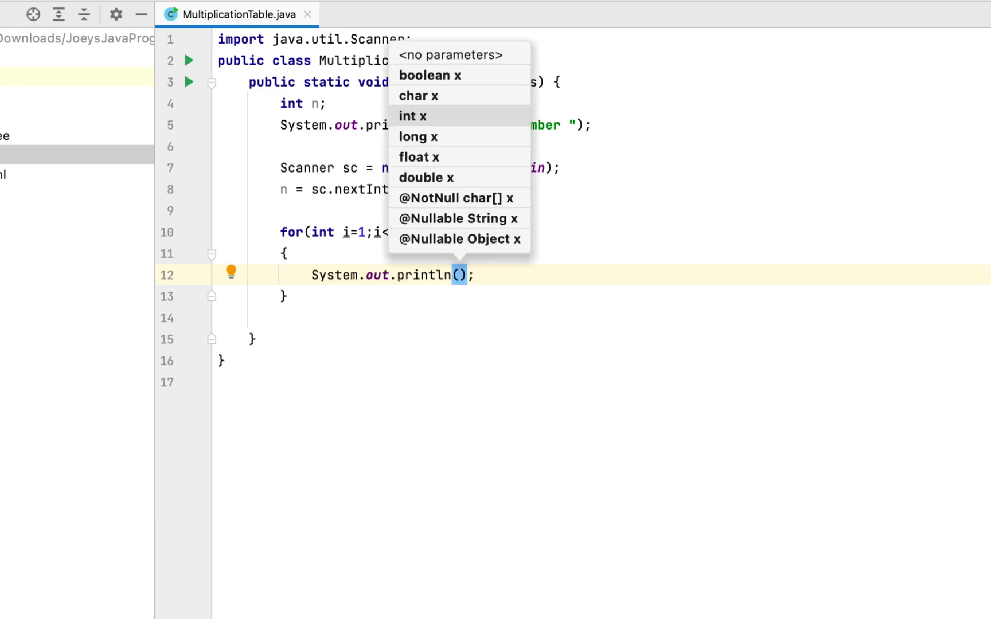
type("n + \" * \" + i + \" =")
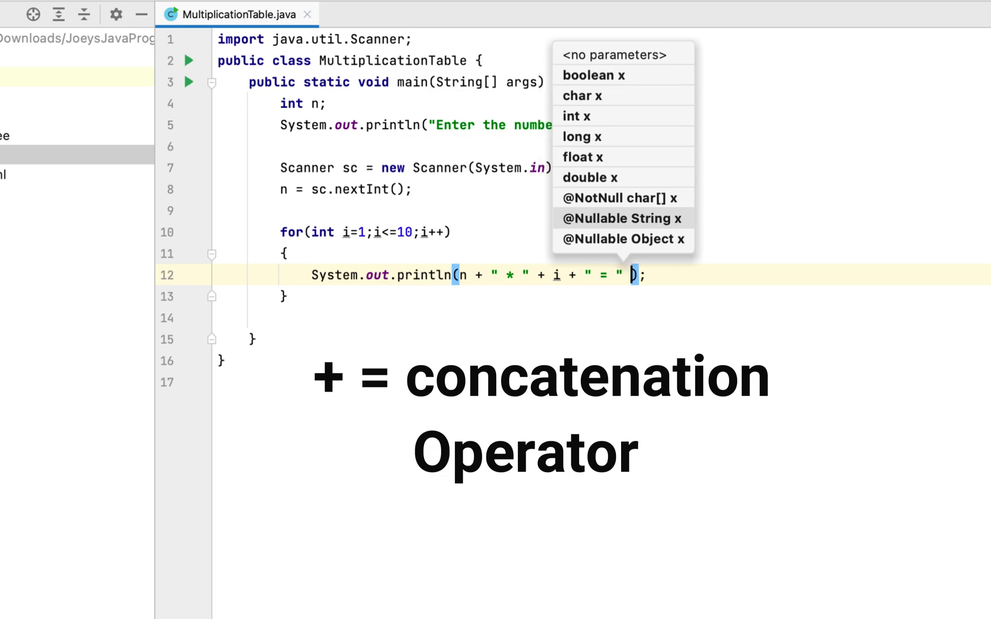
type("+ n*i")
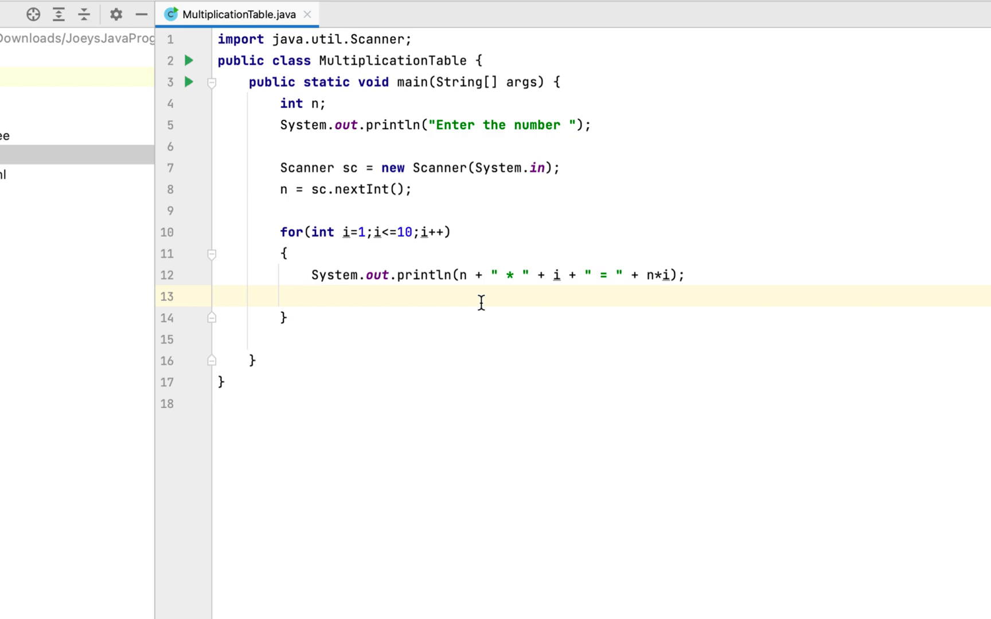
left_click(310, 297)
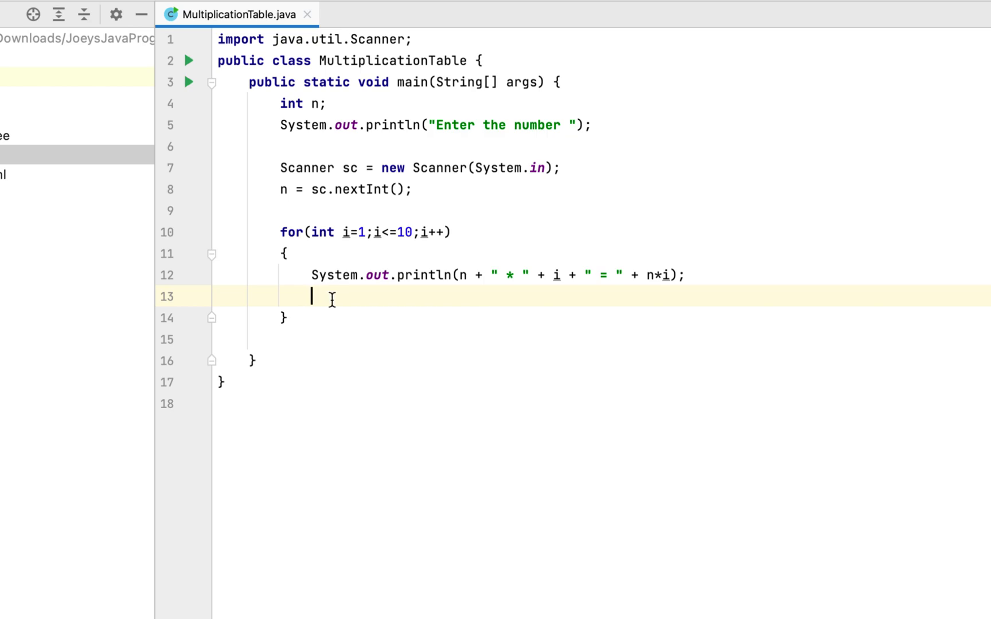
mouse_move(468, 297)
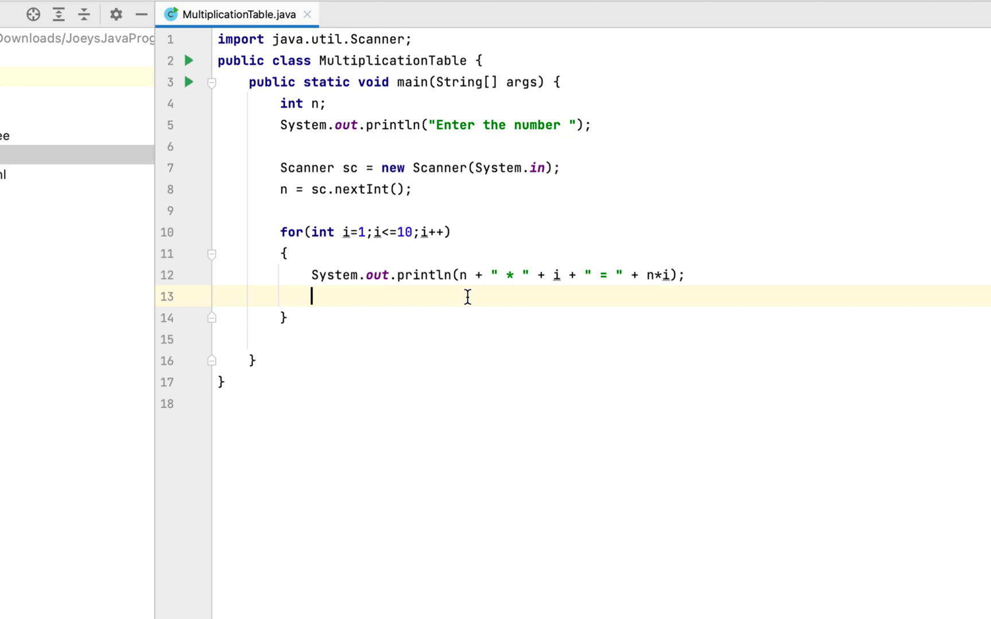
mouse_move(511, 291)
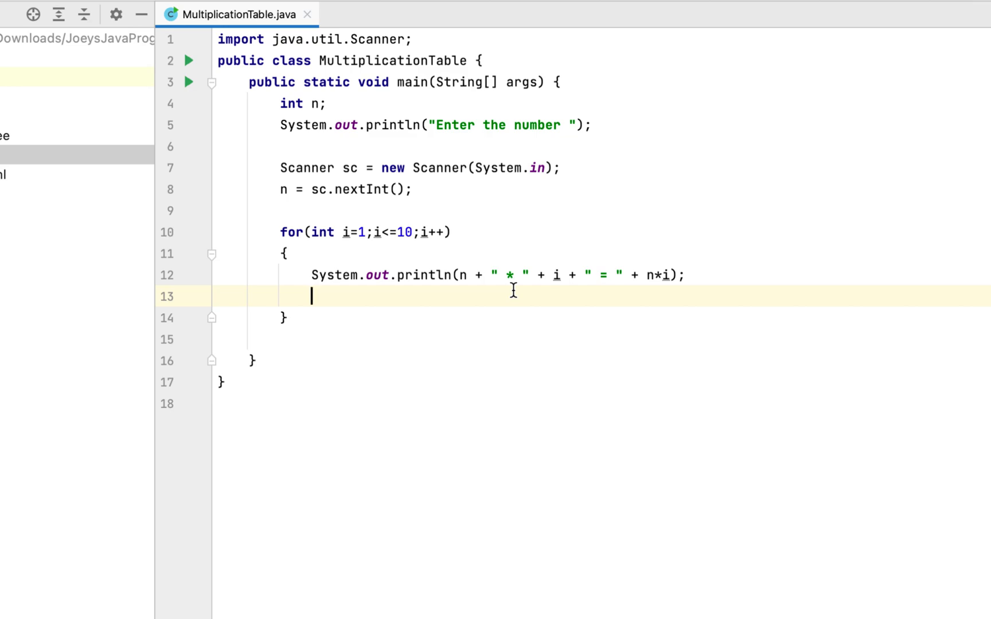
mouse_move(564, 289)
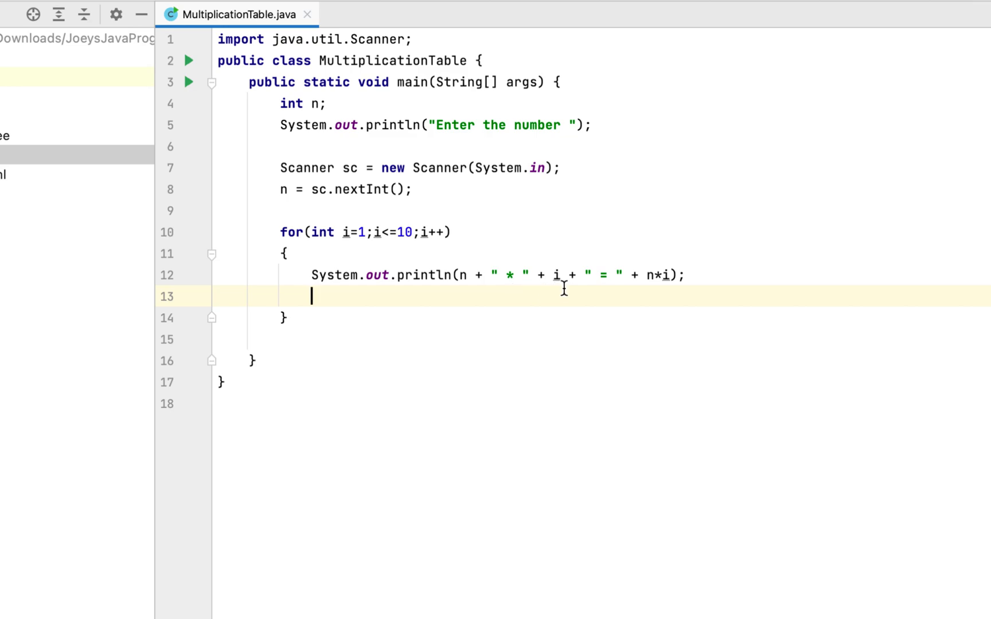
mouse_move(605, 289)
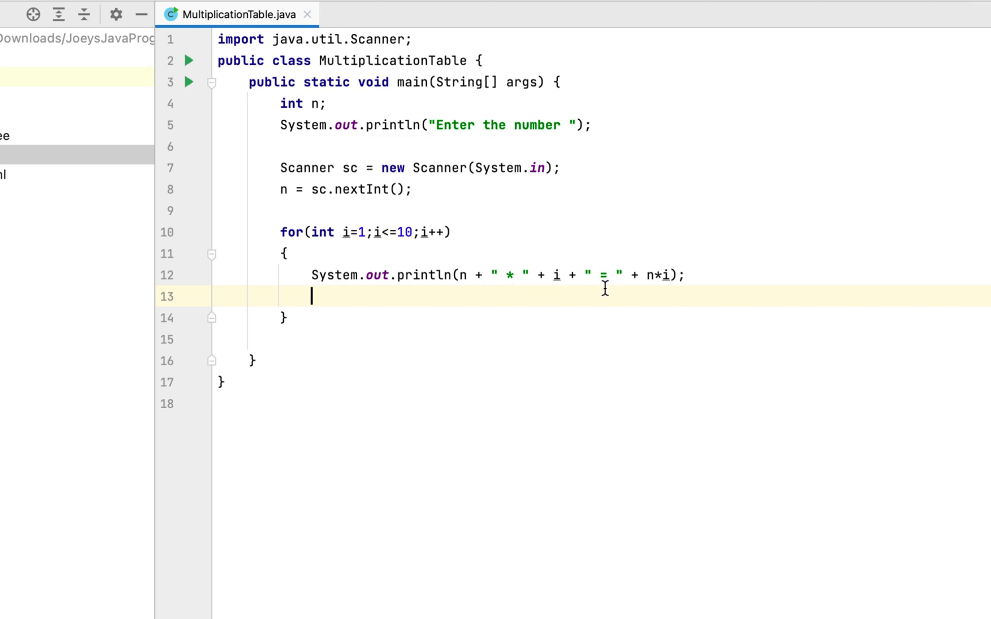
mouse_move(650, 300)
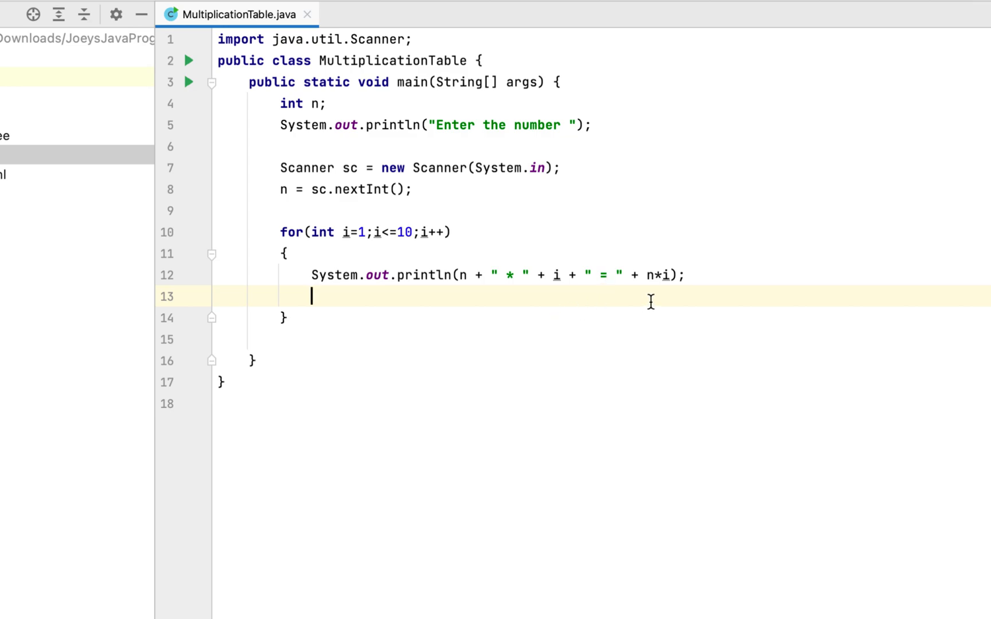
mouse_move(660, 265)
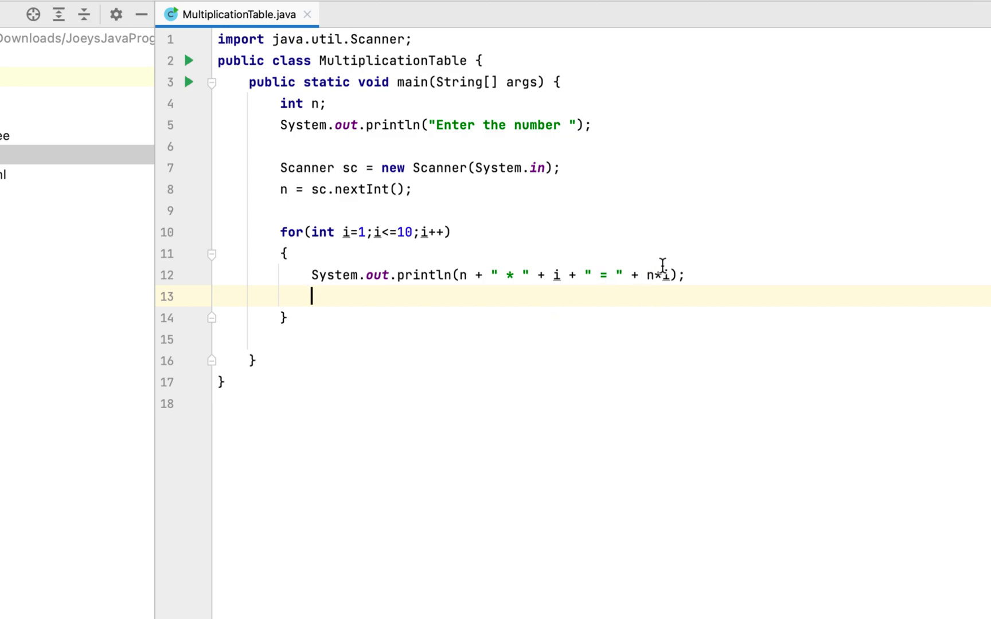
mouse_move(702, 284)
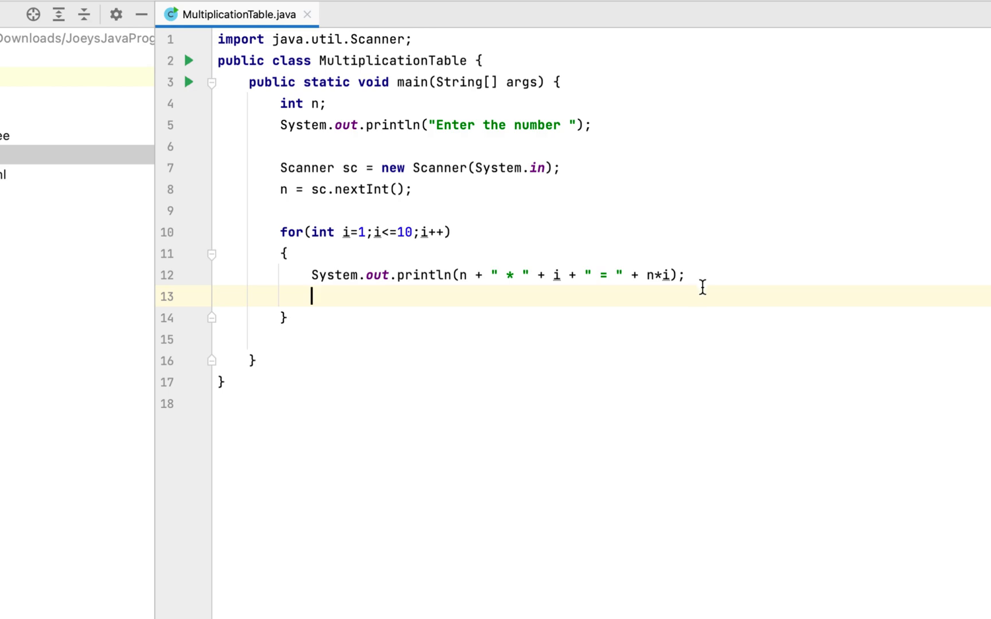
mouse_move(639, 296)
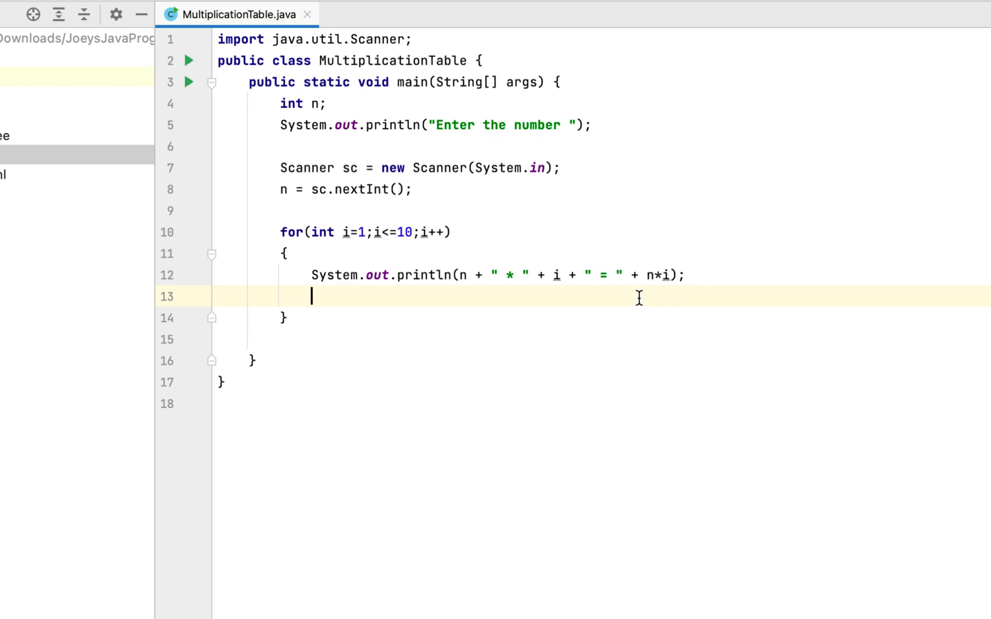
mouse_move(672, 302)
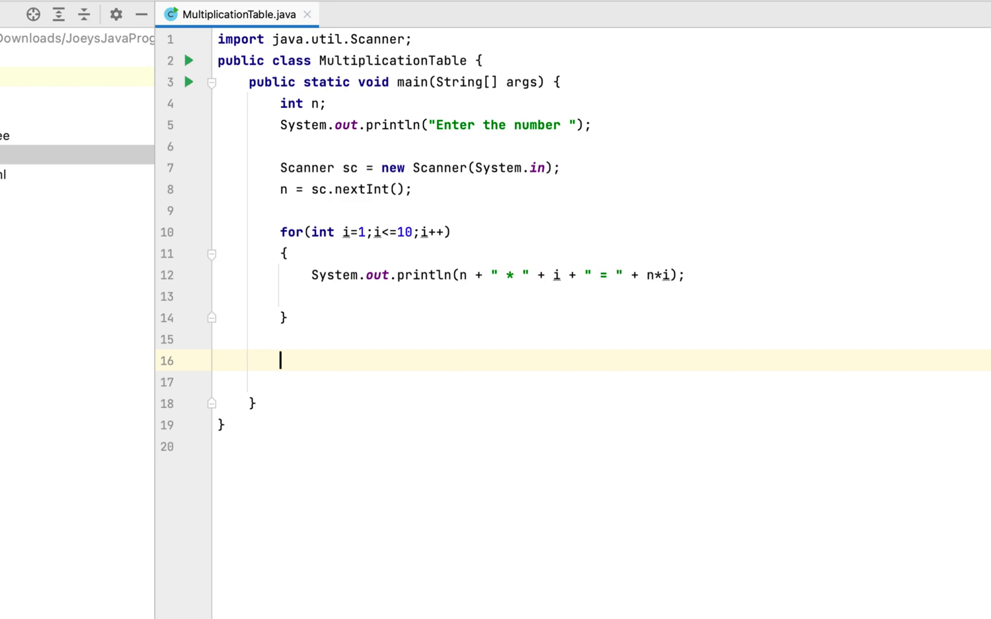
Add sc.close(); after the loop to close the Scanner.
type("sc.cl")
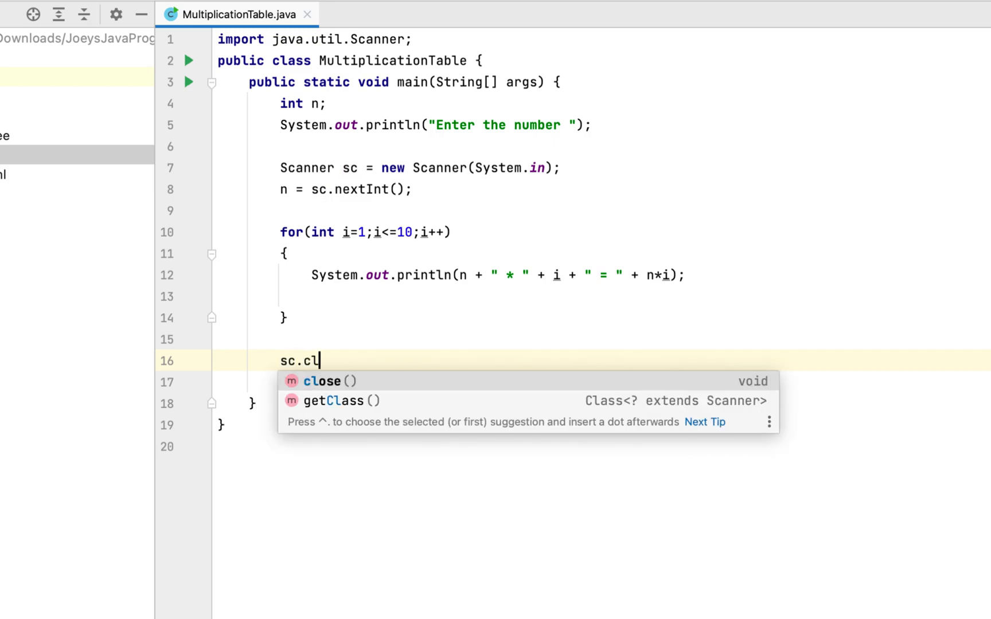
left_click(330, 381)
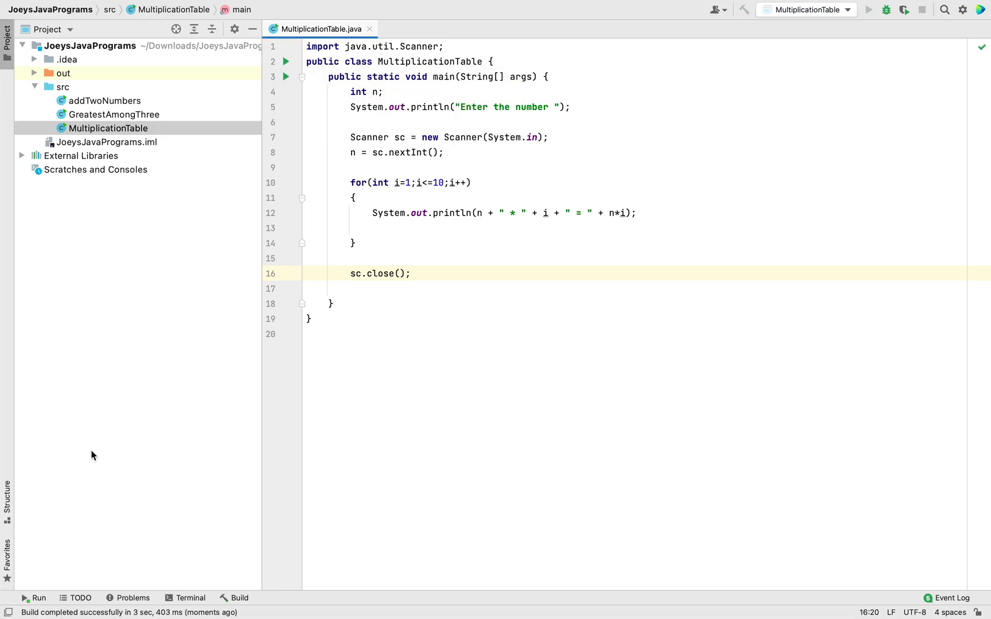
left_click(869, 9)
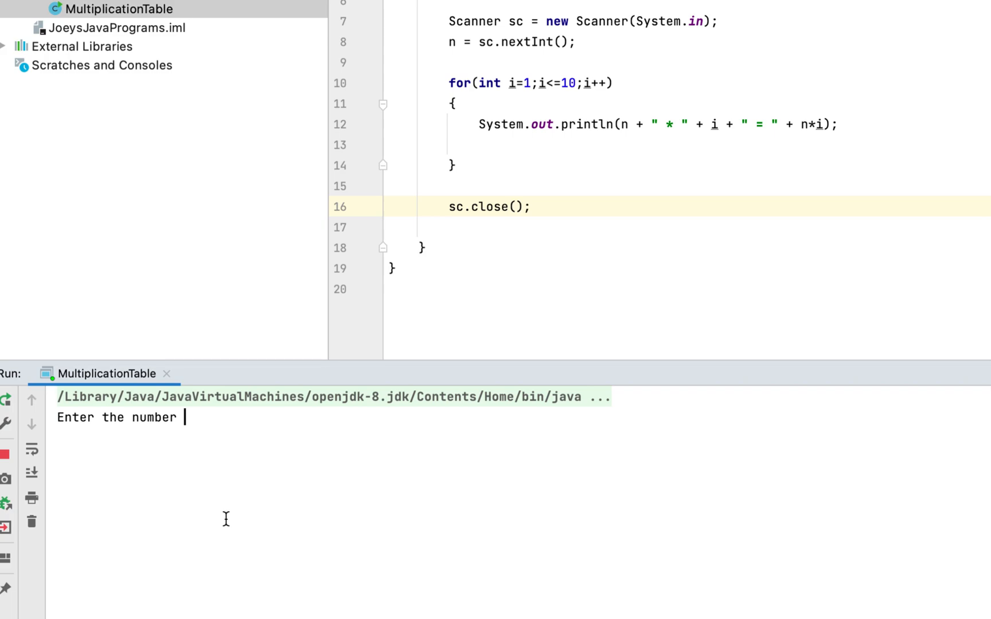
type("4")
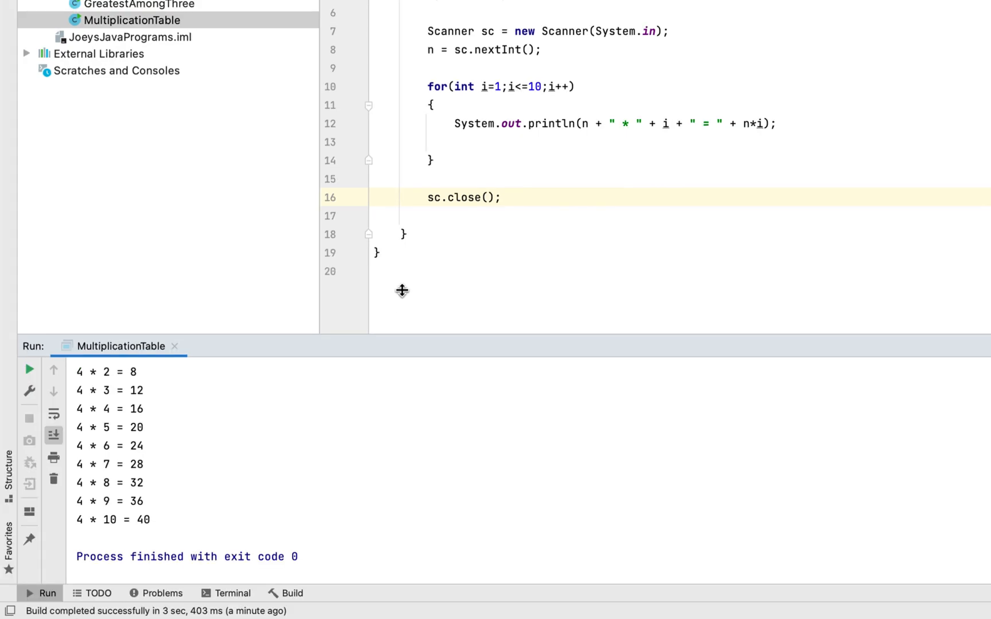
scroll("up", 3)
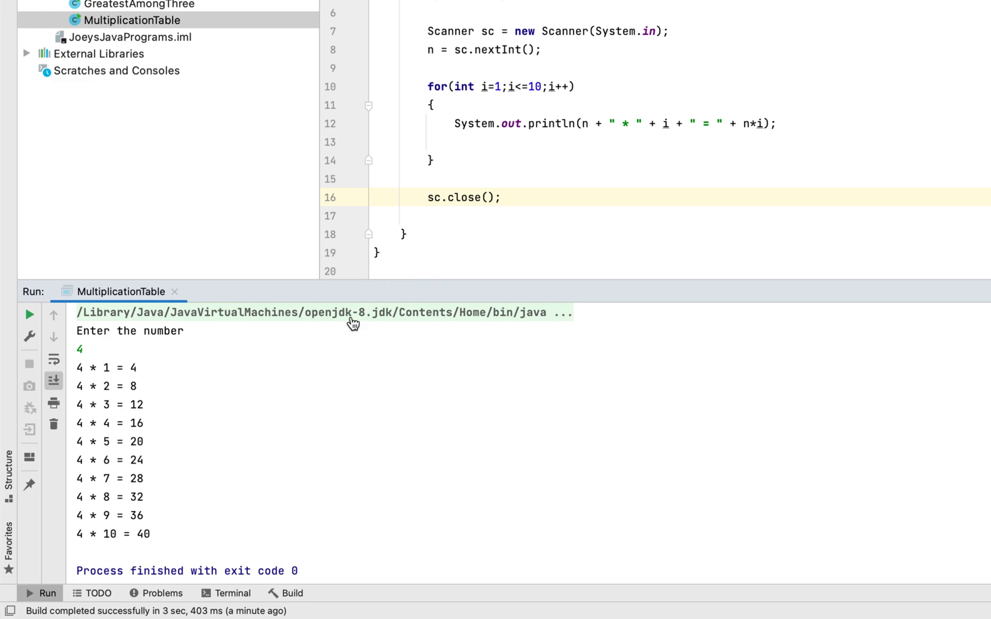
mouse_move(83, 499)
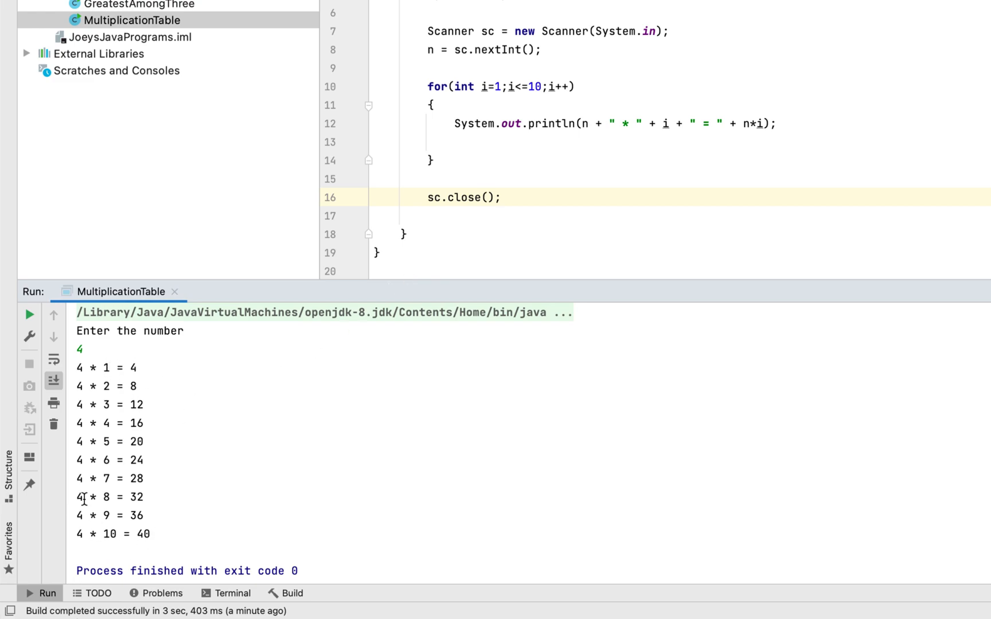
mouse_move(197, 490)
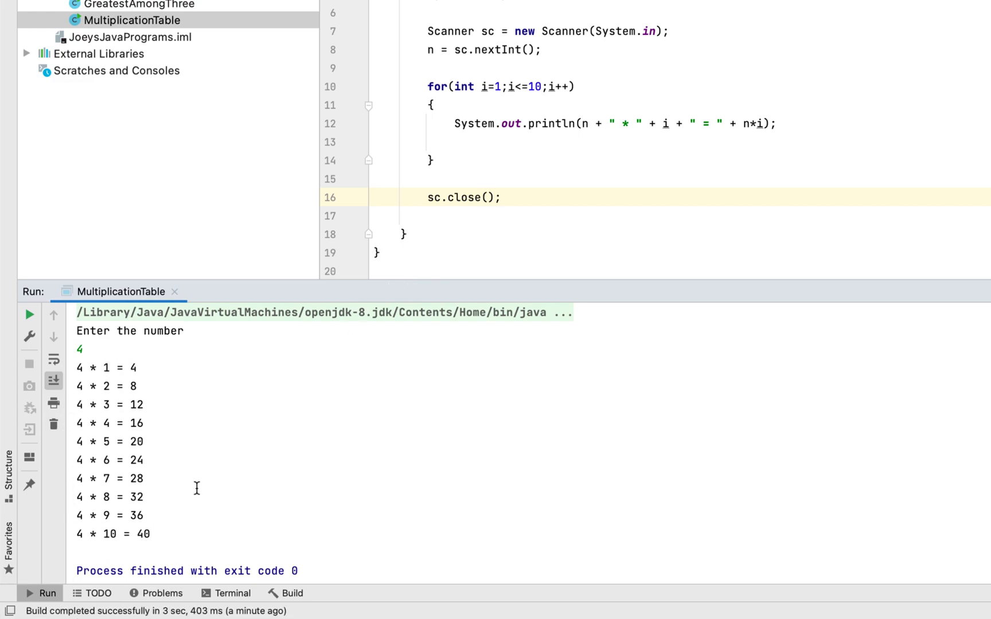
mouse_move(179, 516)
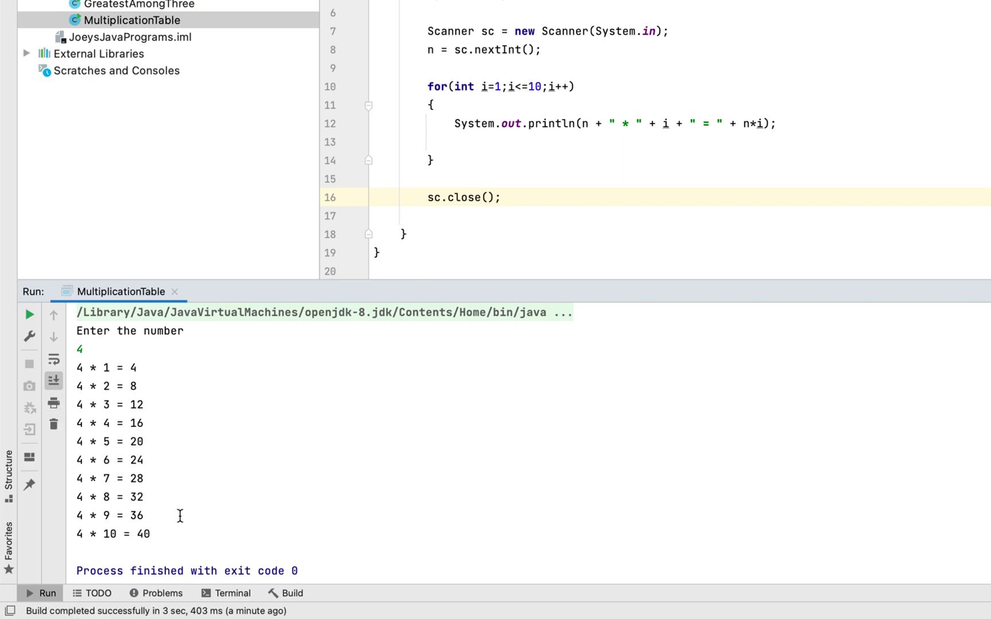
mouse_move(146, 540)
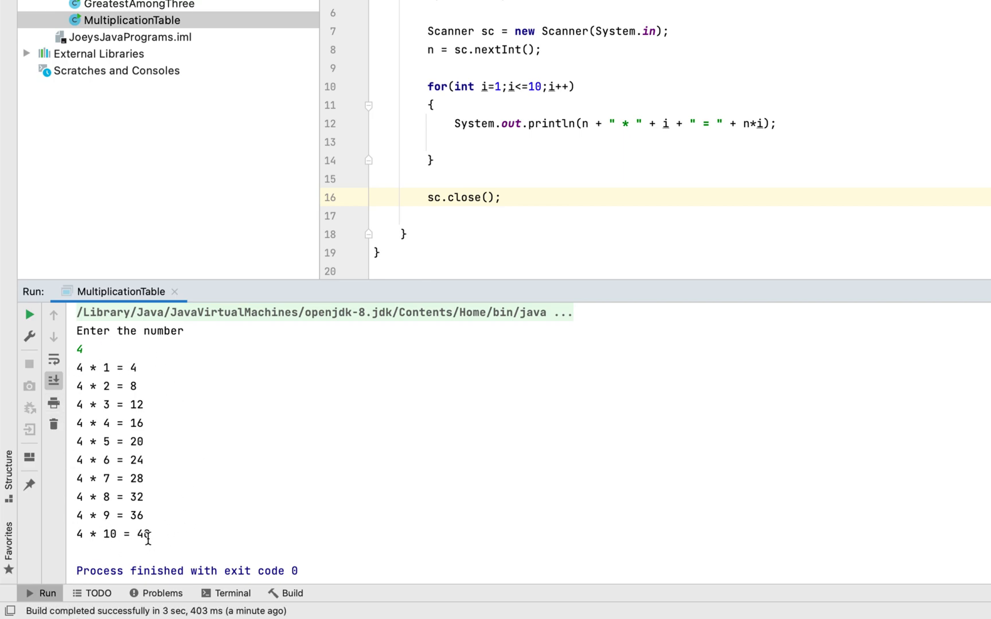
left_click(429, 179)
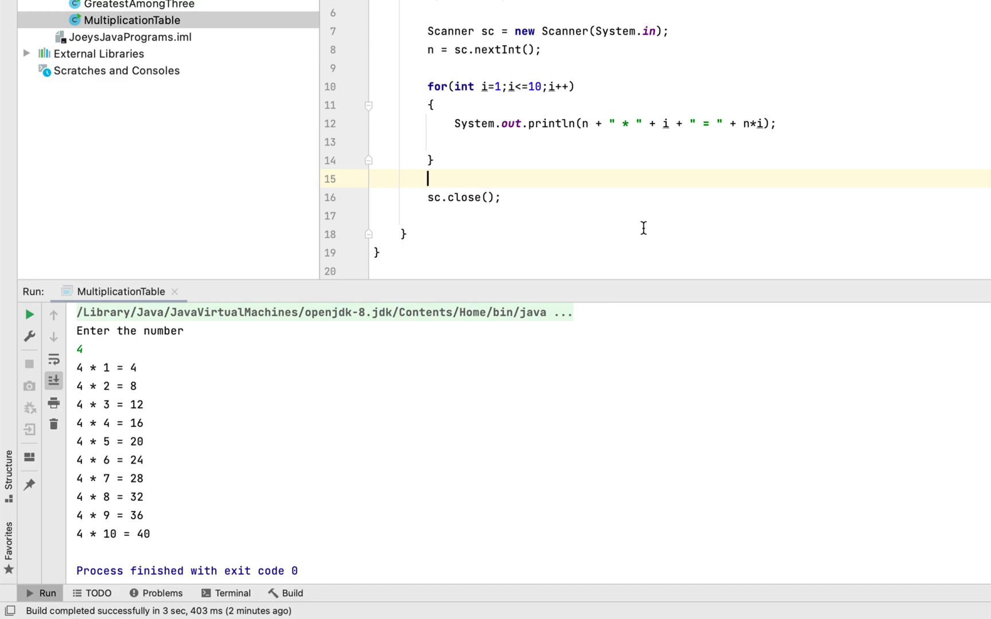
mouse_move(119, 430)
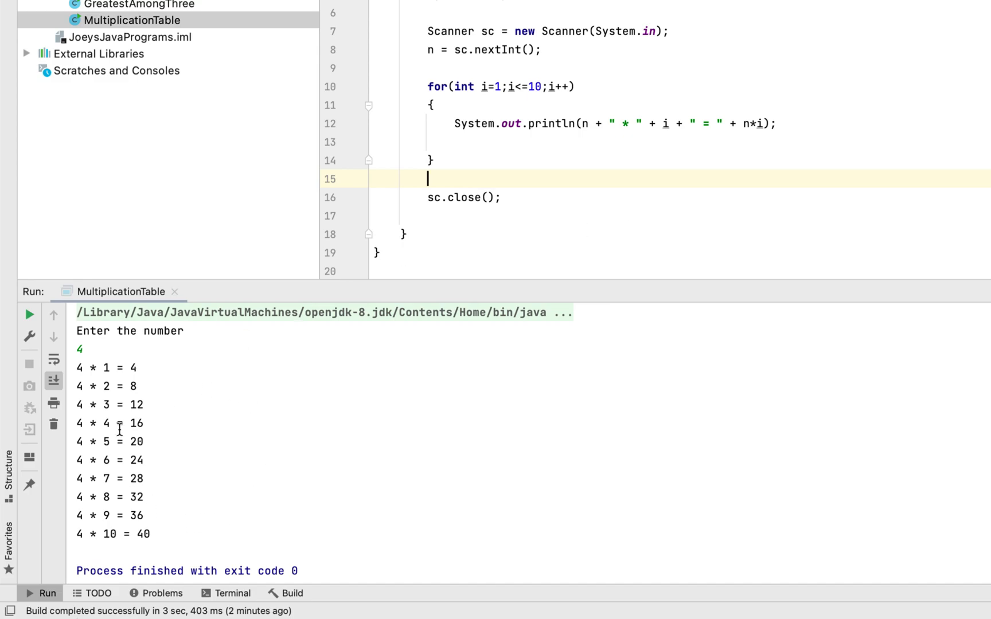
mouse_move(835, 143)
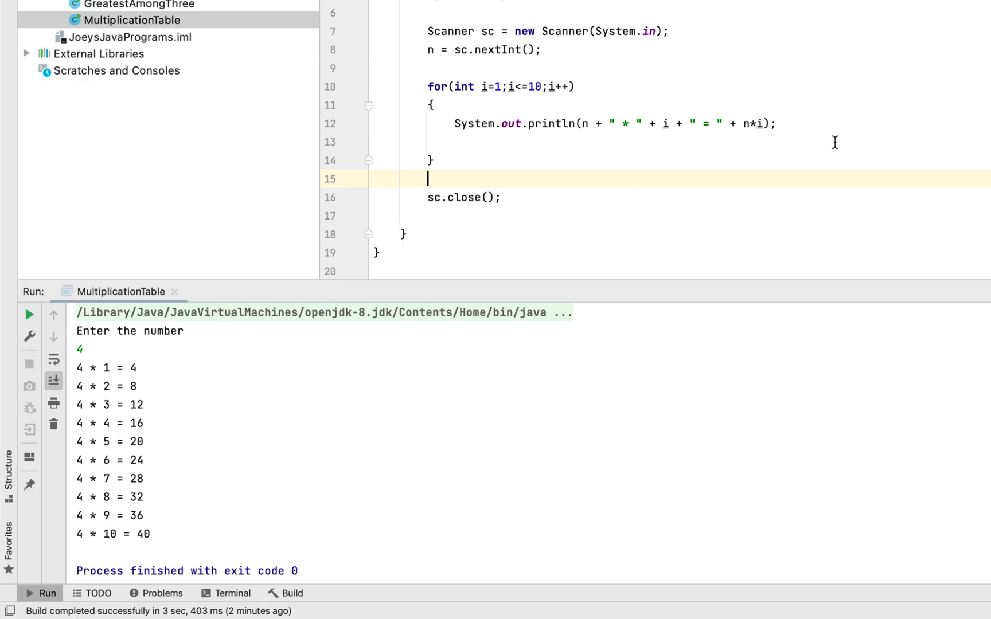
Print the heading "Multiplication table using while loop" after the for loop.
type("System")
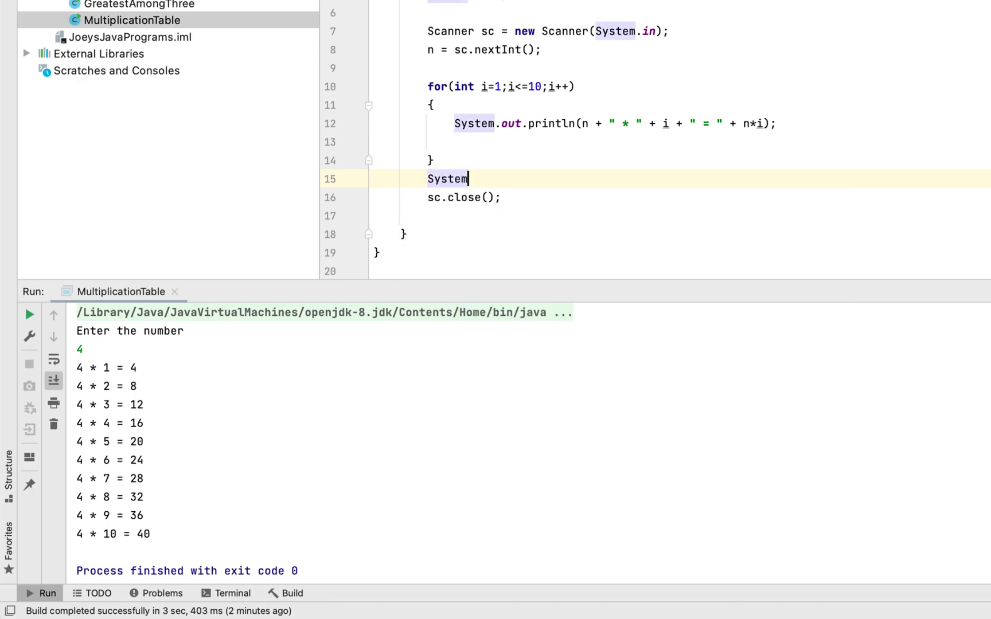
type(".out.println(\"\");")
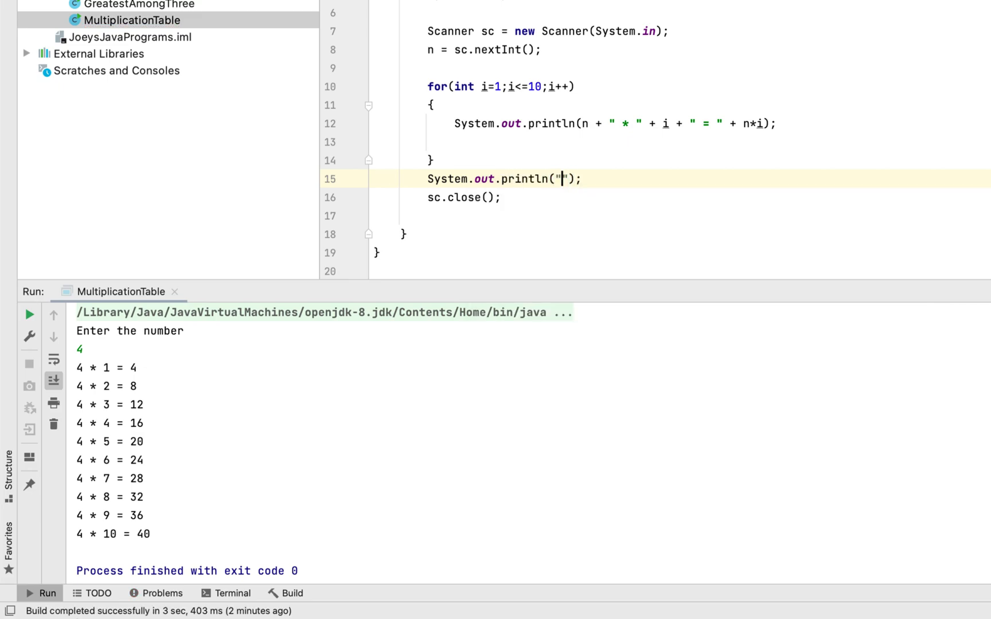
type("Mult")
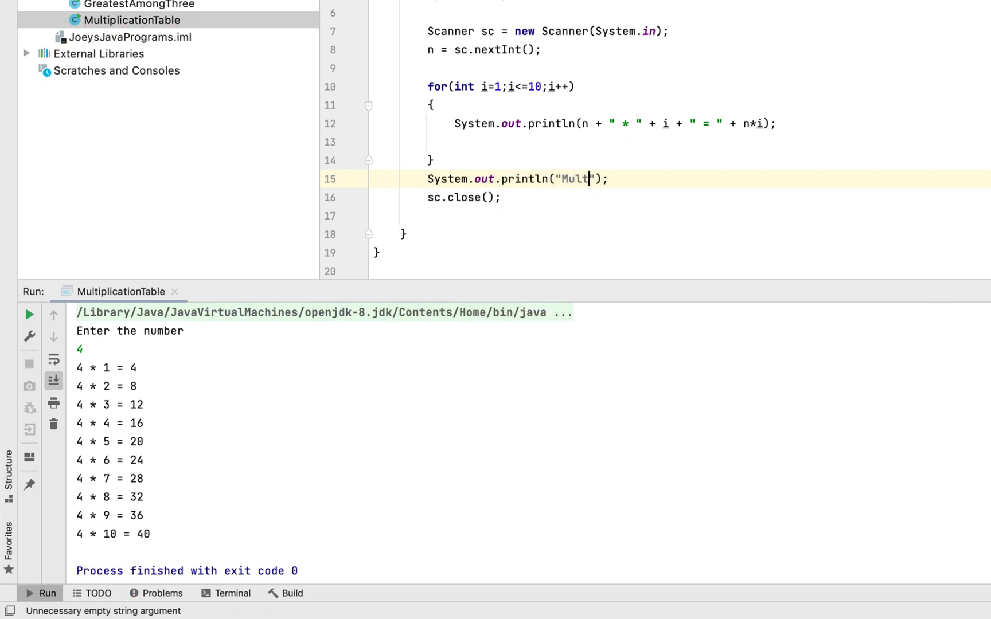
type("iplication table using while")
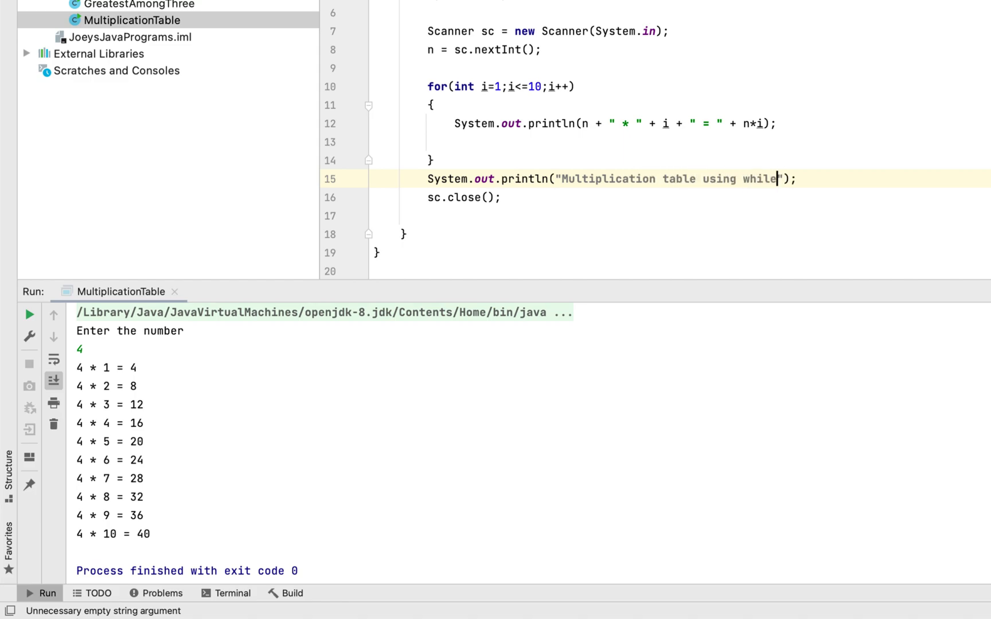
type("loop")
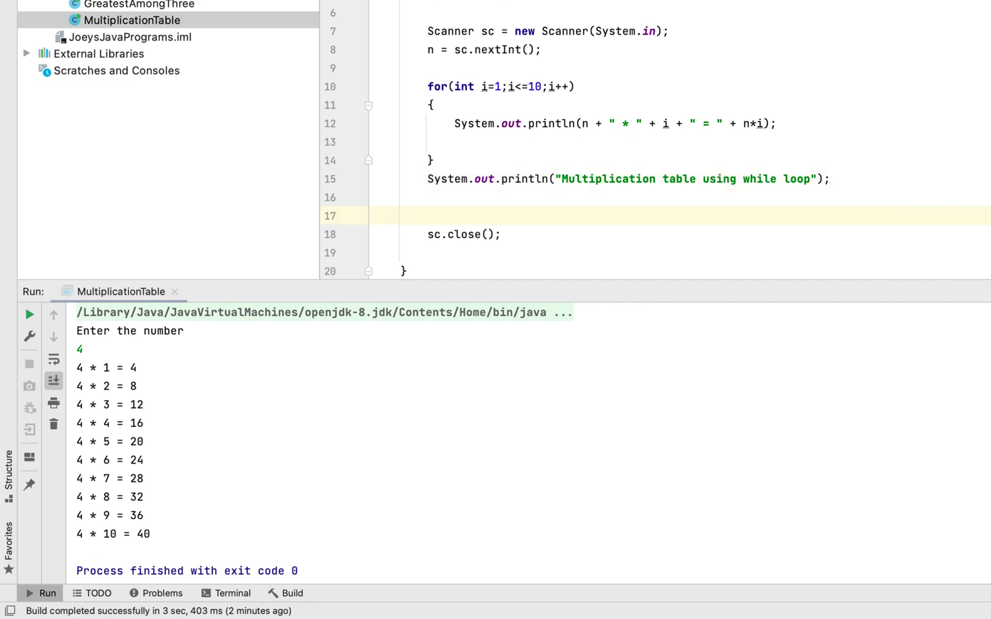
Declare int m = 1; and add a while(m<=10) loop with an empty body.
type("i")
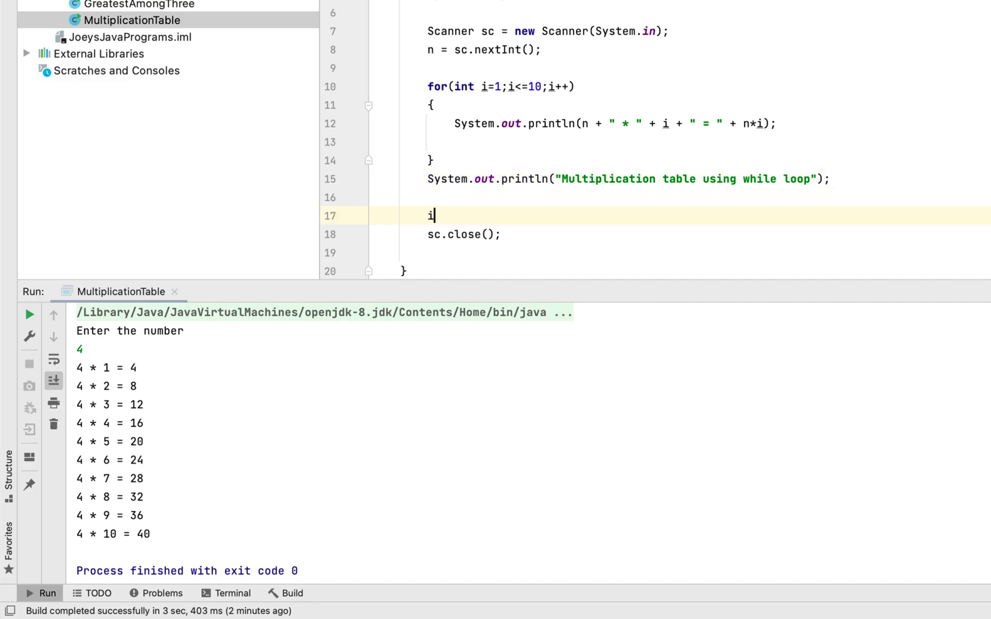
type("nt m = 1;")
type("while")
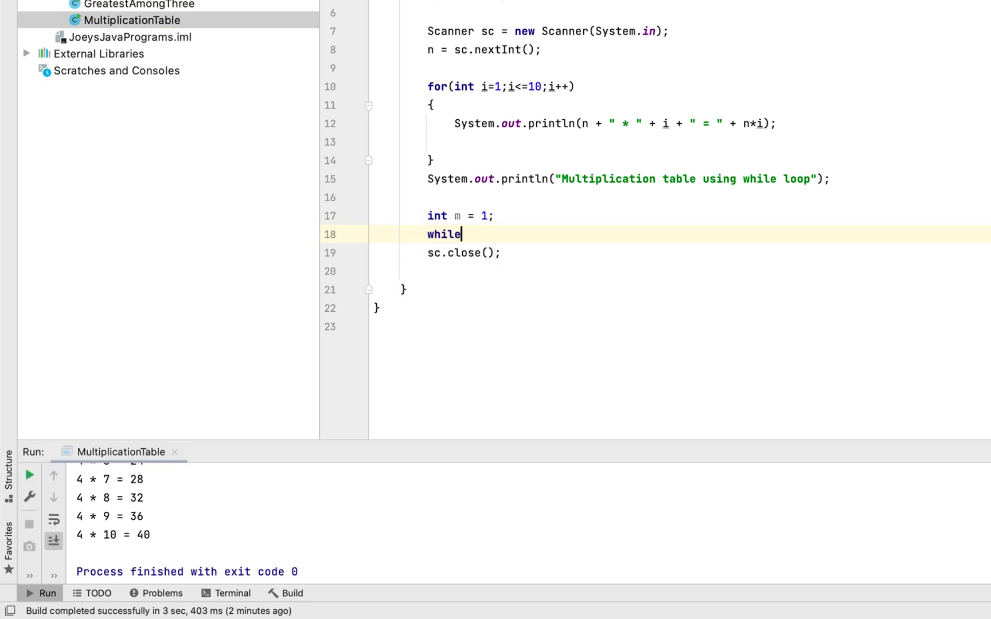
type("()")
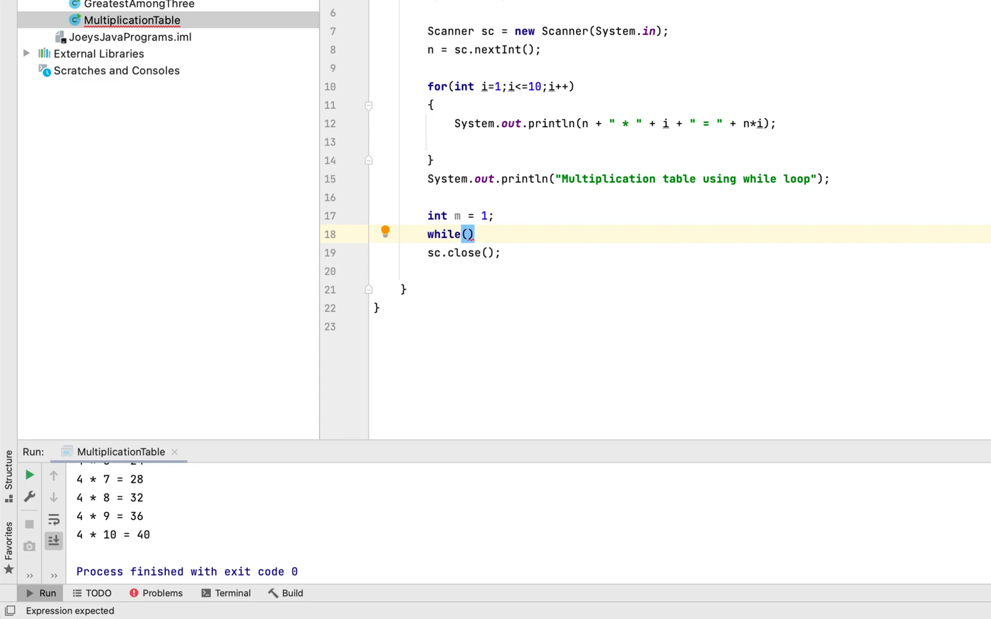
type("m<=10")
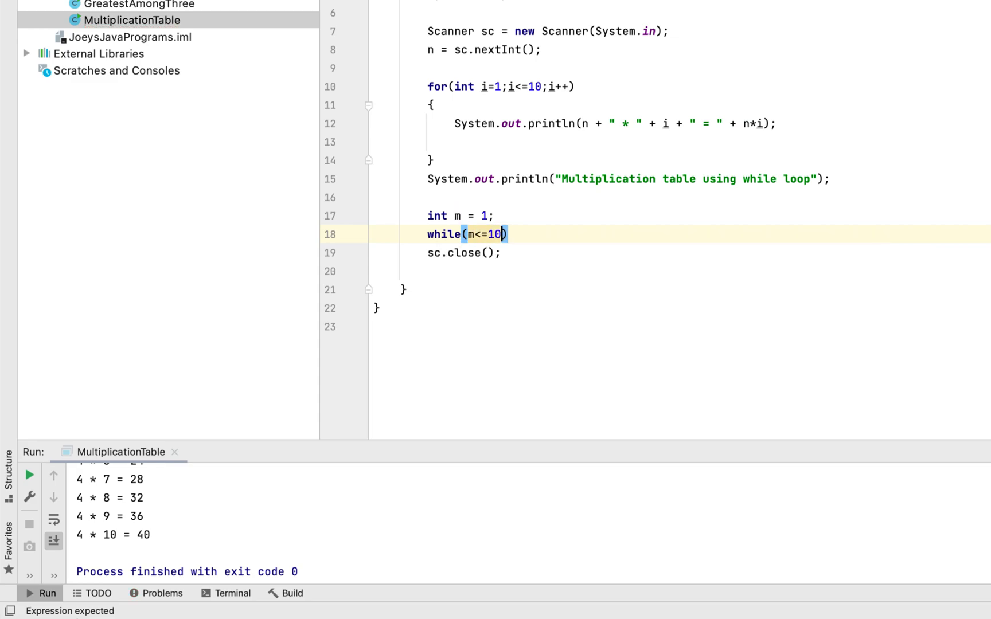
key("Enter")
type("{")
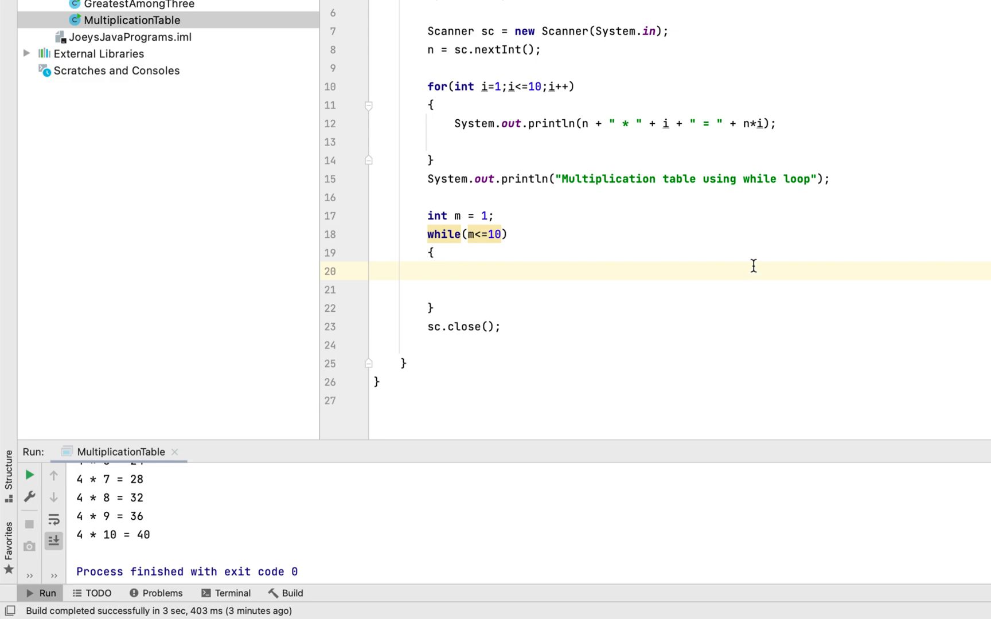
Copy the for loop's println into the while body and change it to print n * m = n*m.
left_click(456, 123)
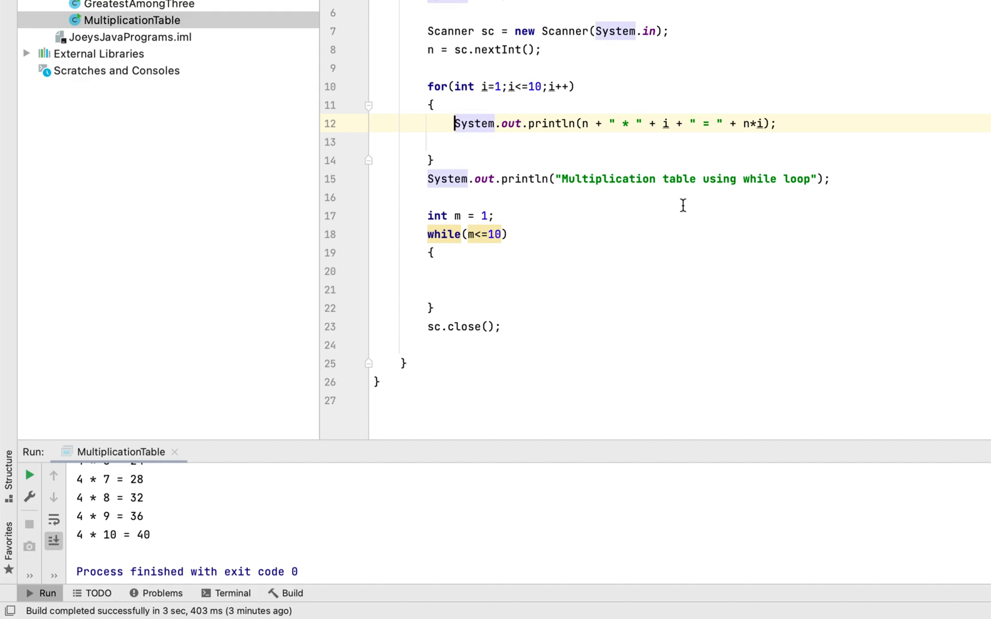
left_click(456, 289)
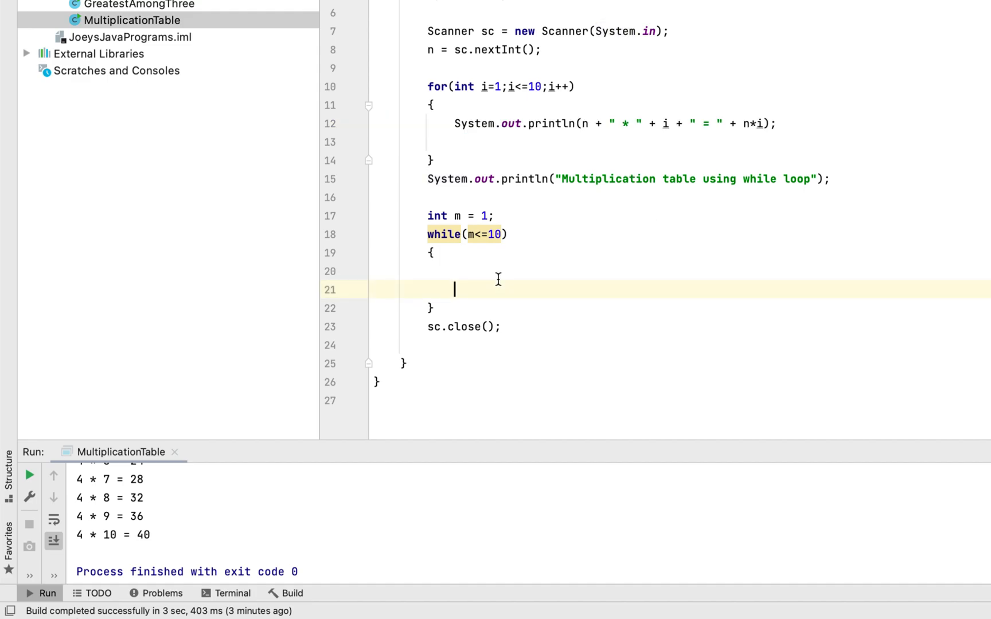
type("System.out.println(n + \" * \" + i + \" = \" + n*i);")
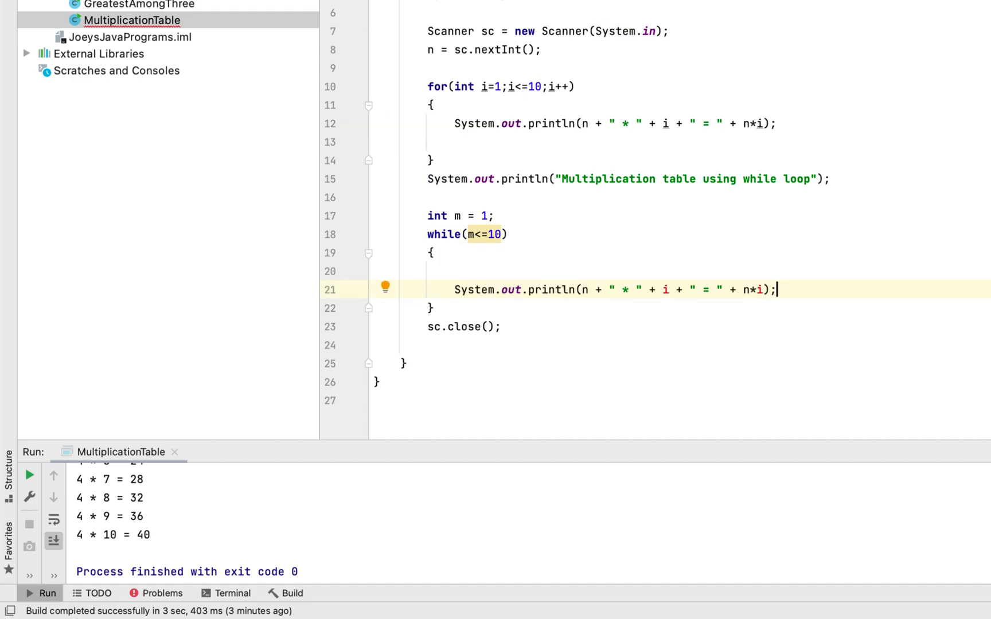
mouse_move(674, 291)
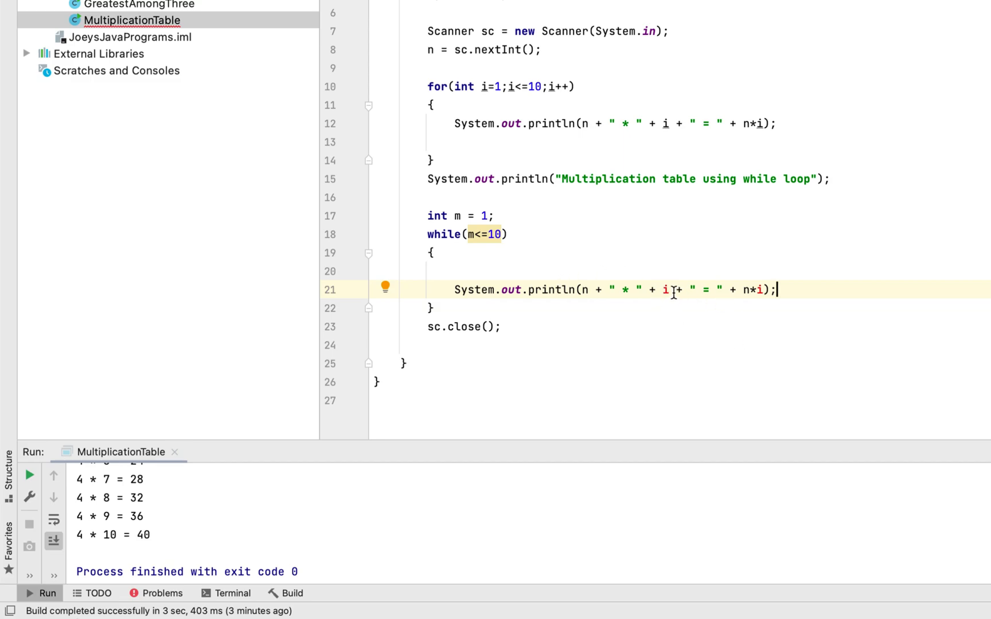
type("m")
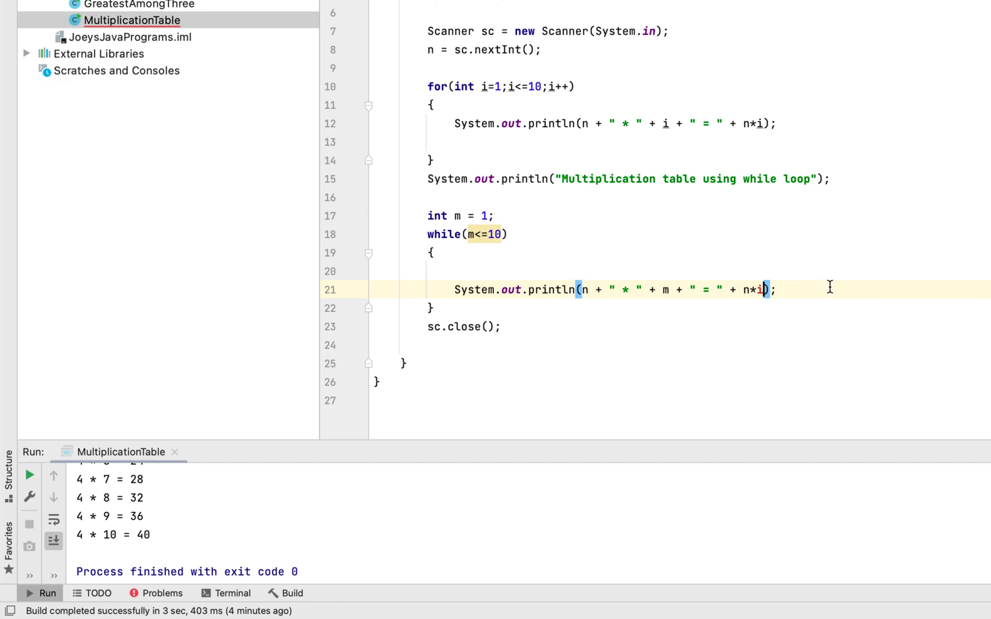
key("Backspace")
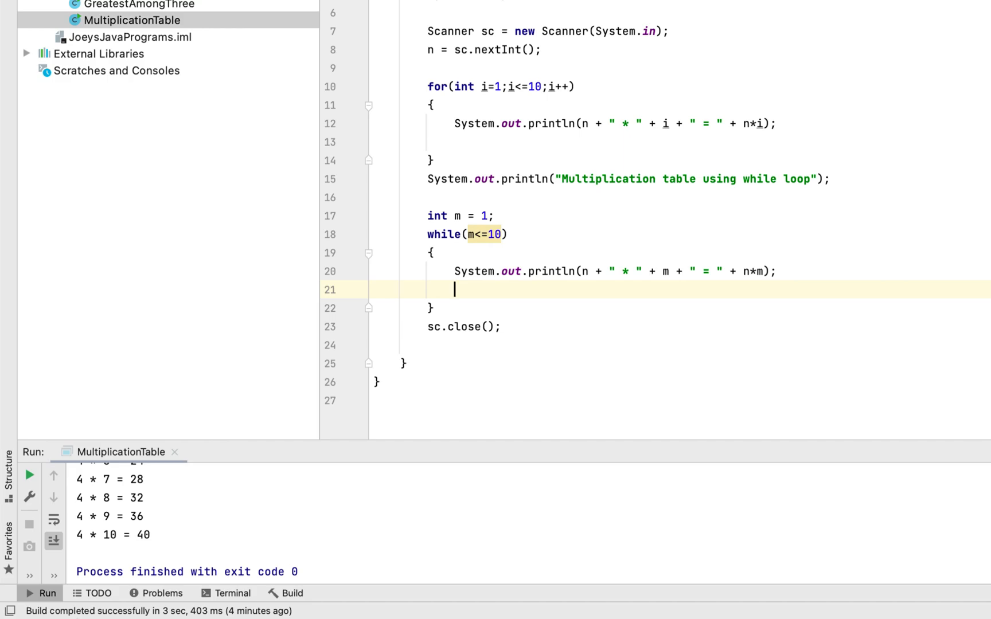
Add m++; below the println to increment the counter each pass.
type("m++;")
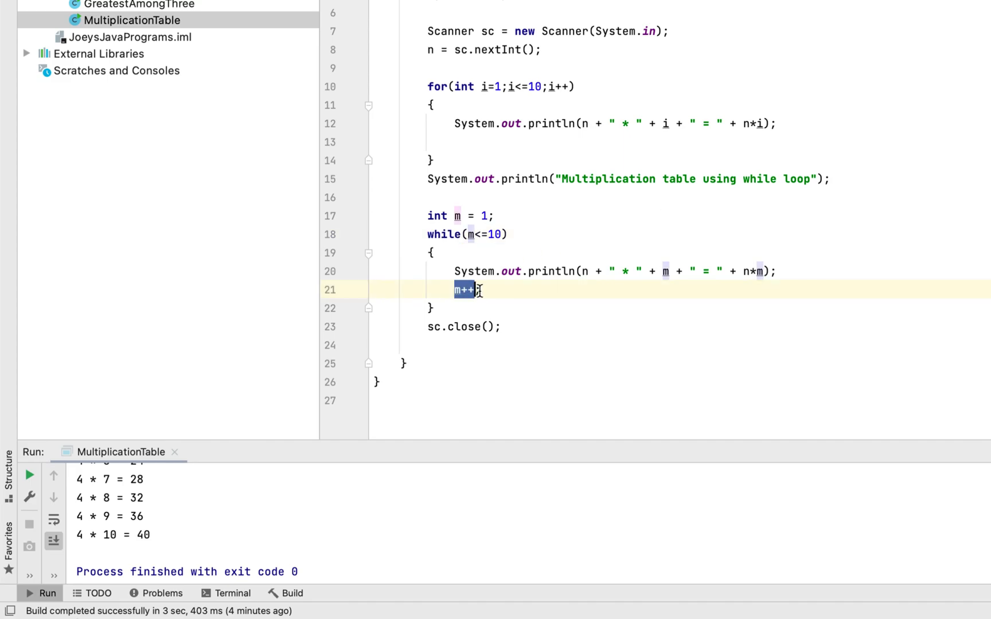
left_click(541, 294)
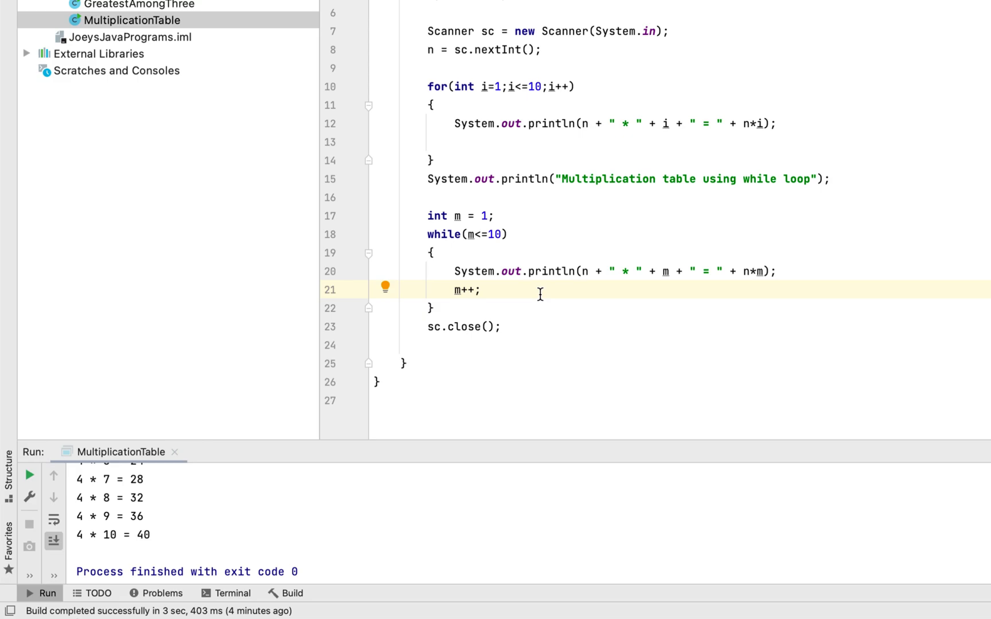
left_click(481, 289)
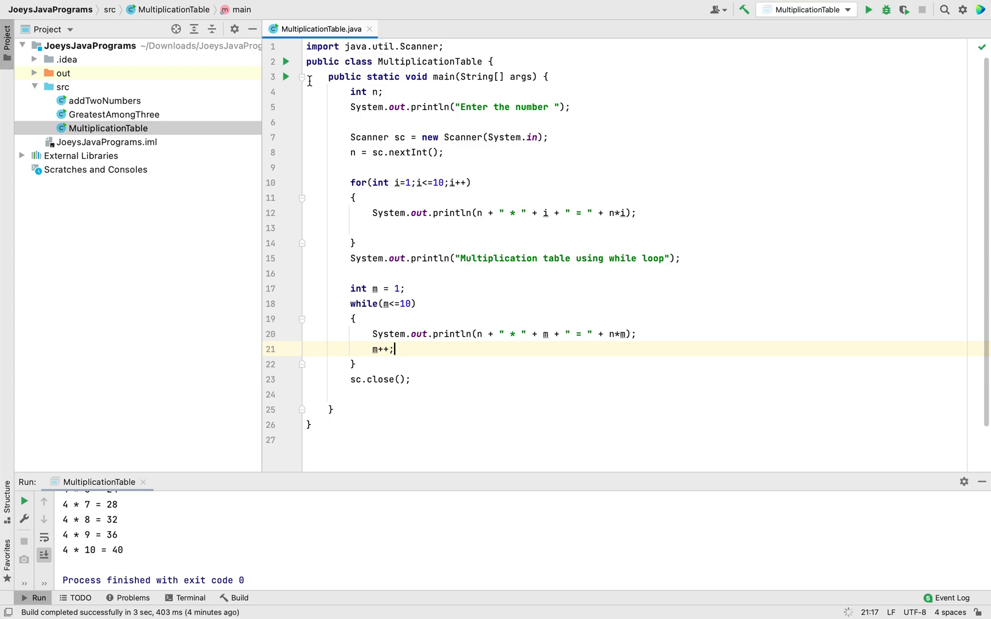
mouse_move(401, 472)
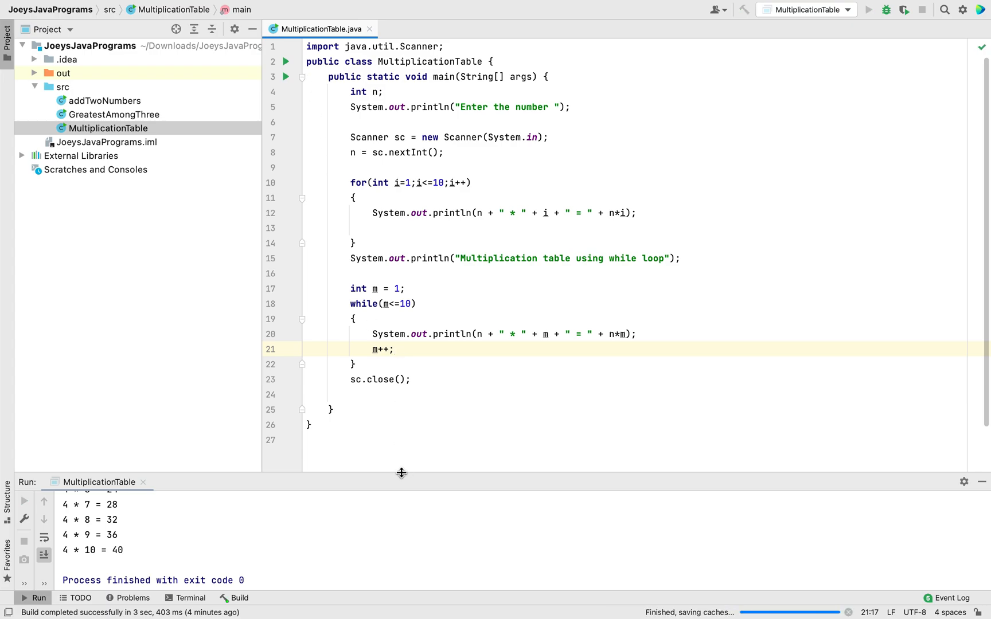
Rerun MultiplicationTable with input 5 so both the for-loop and while-loop tables print.
left_click(872, 9)
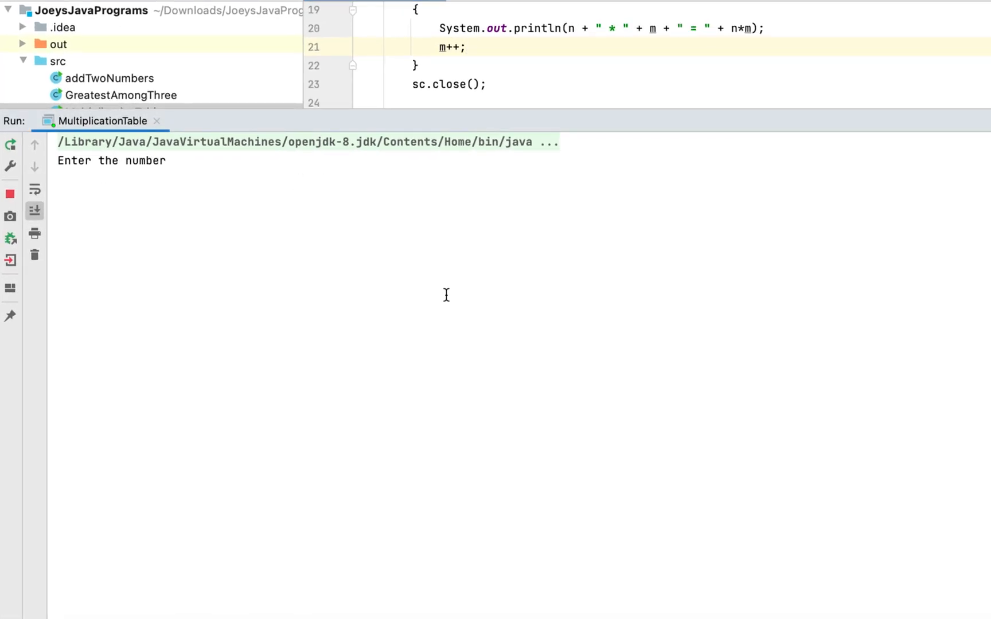
type("5")
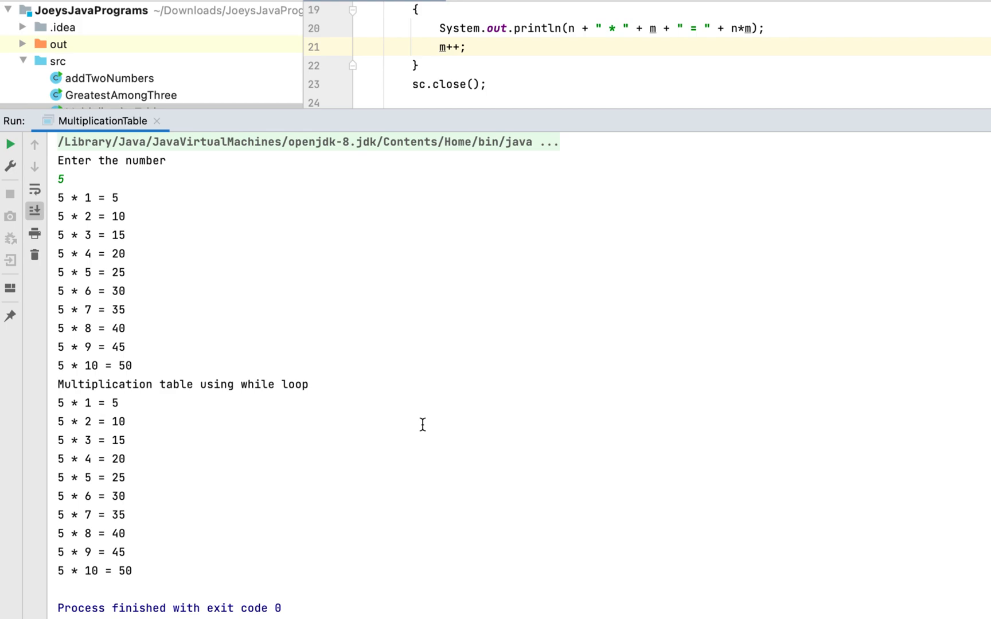
mouse_move(66, 392)
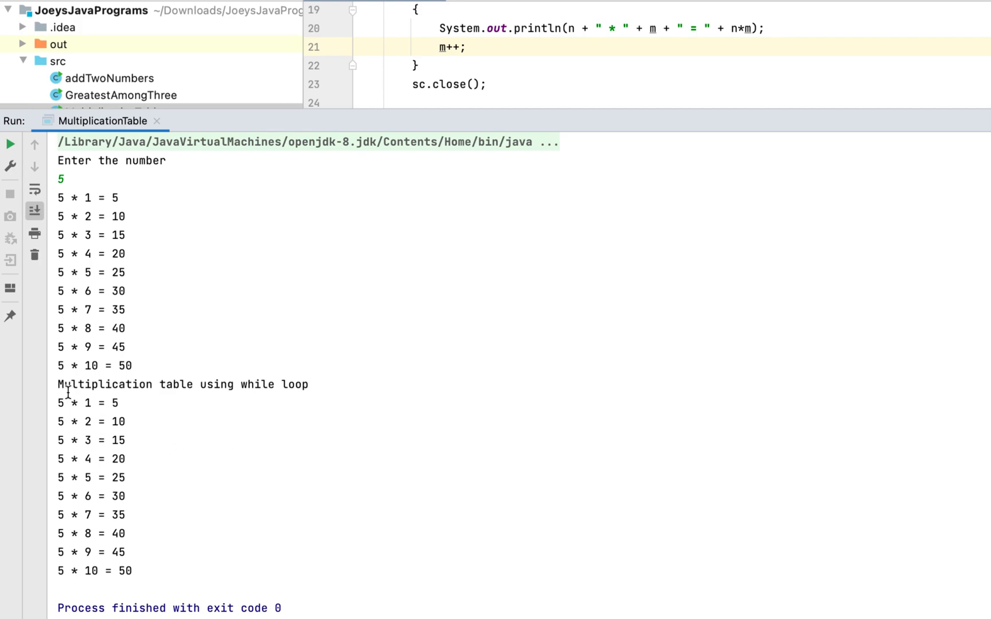
mouse_move(161, 578)
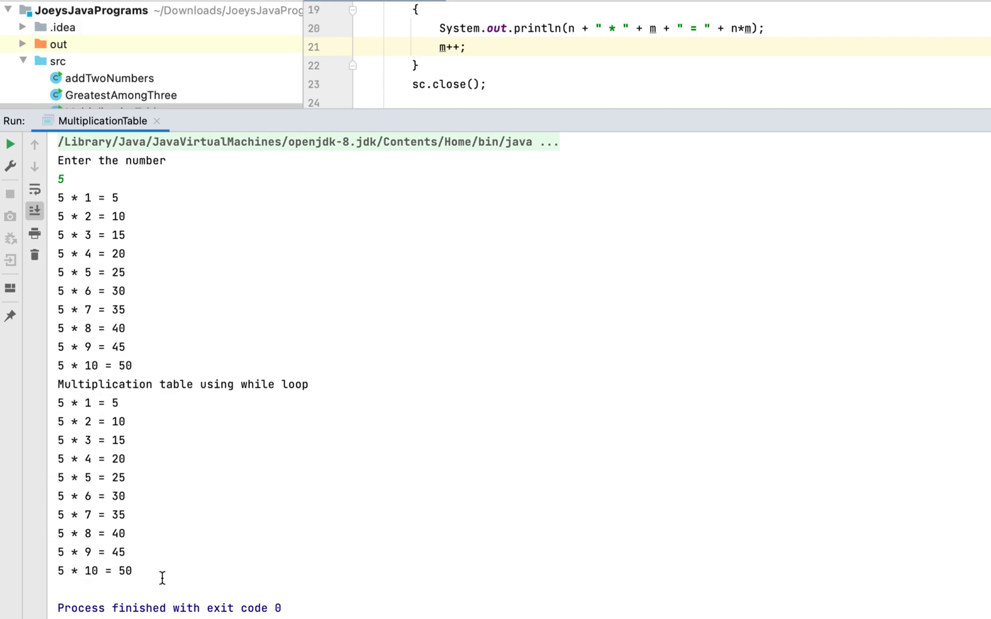
mouse_move(45, 478)
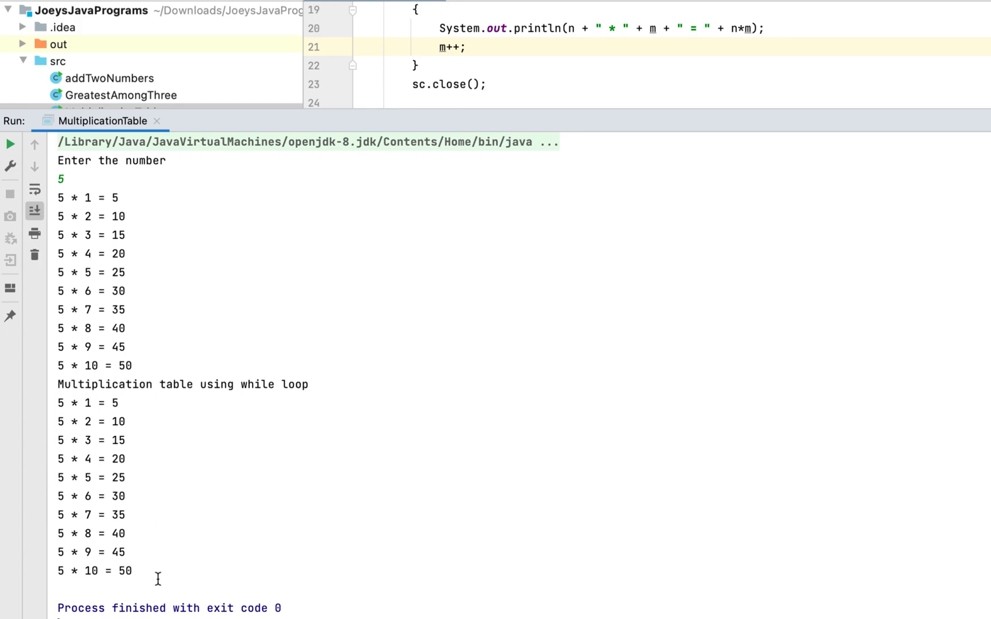
mouse_move(460, 203)
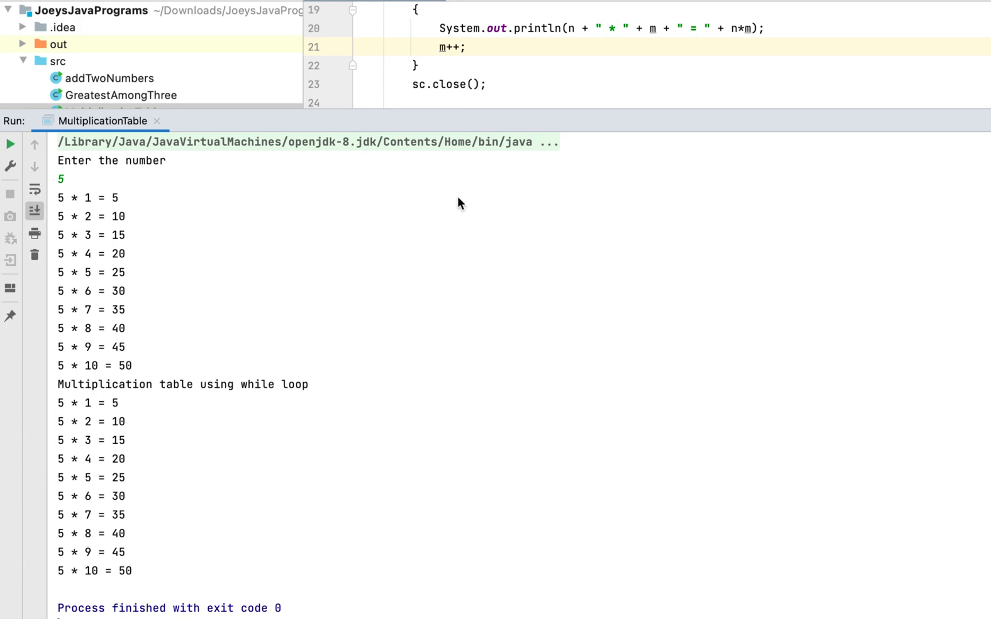